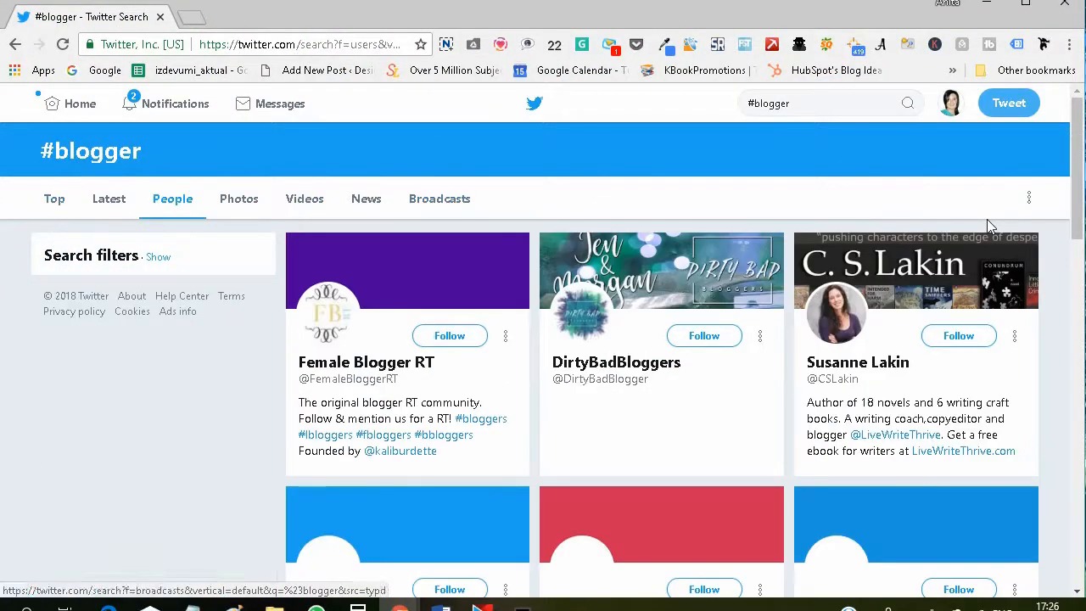
Scroll down the Twitter profile page to reach the follower count
scroll(down, 3)
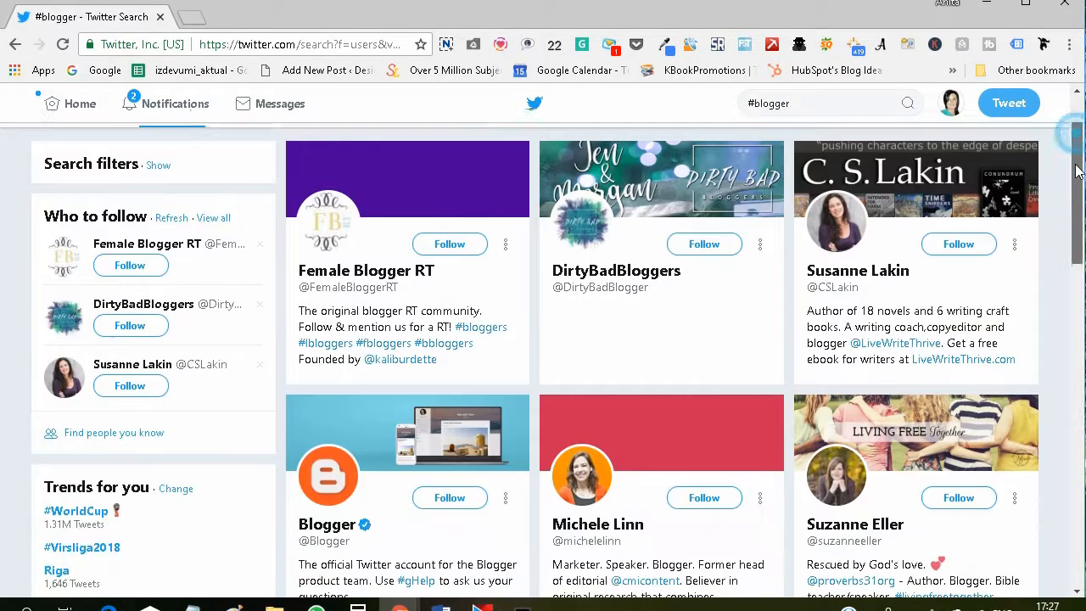
scroll(down, 3)
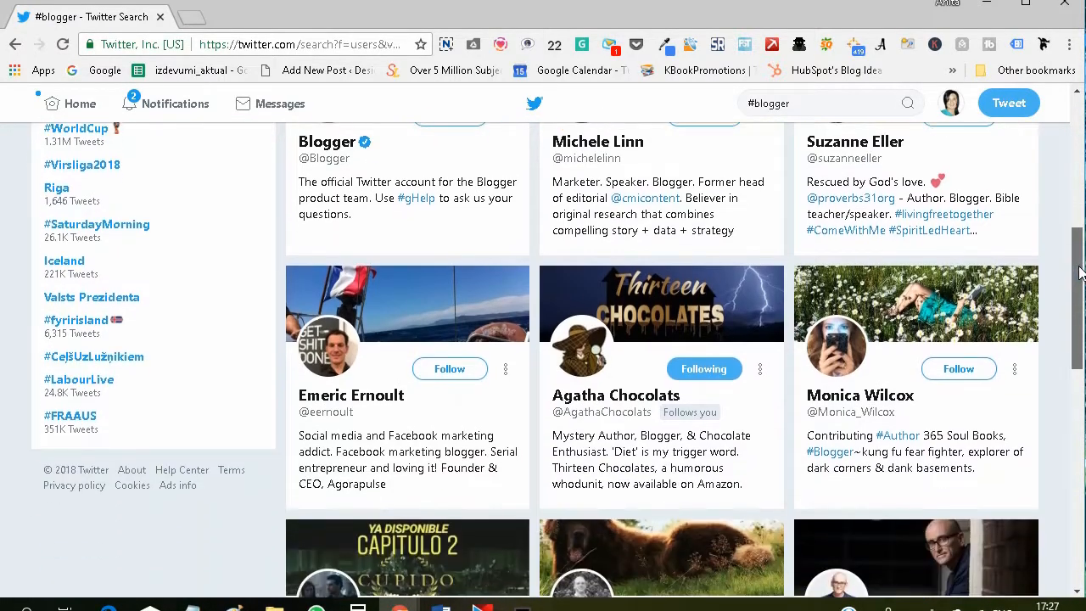
scroll(down, 3)
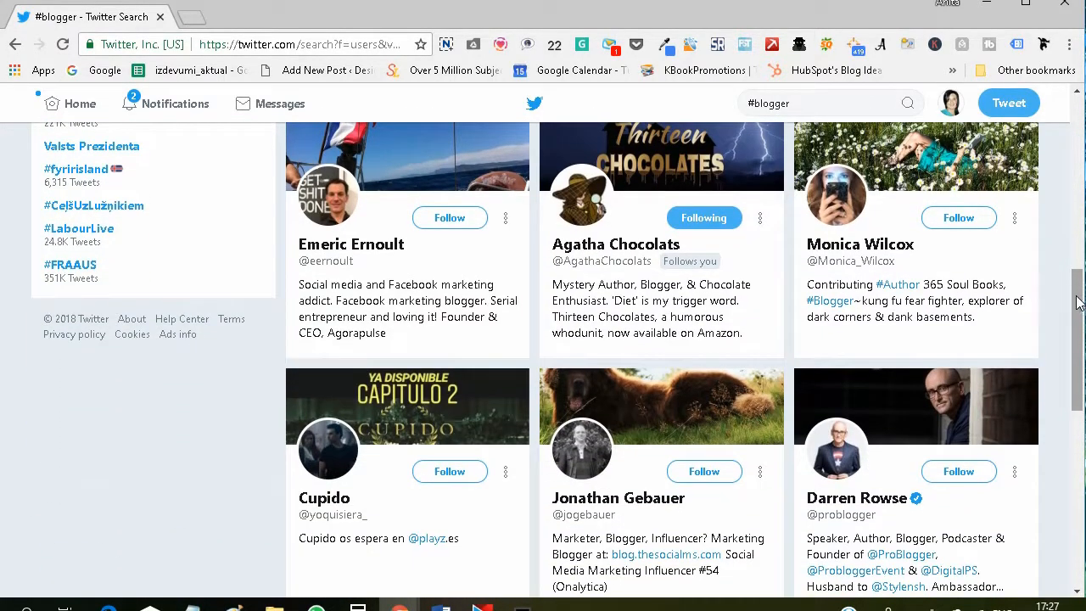
scroll(down, 3)
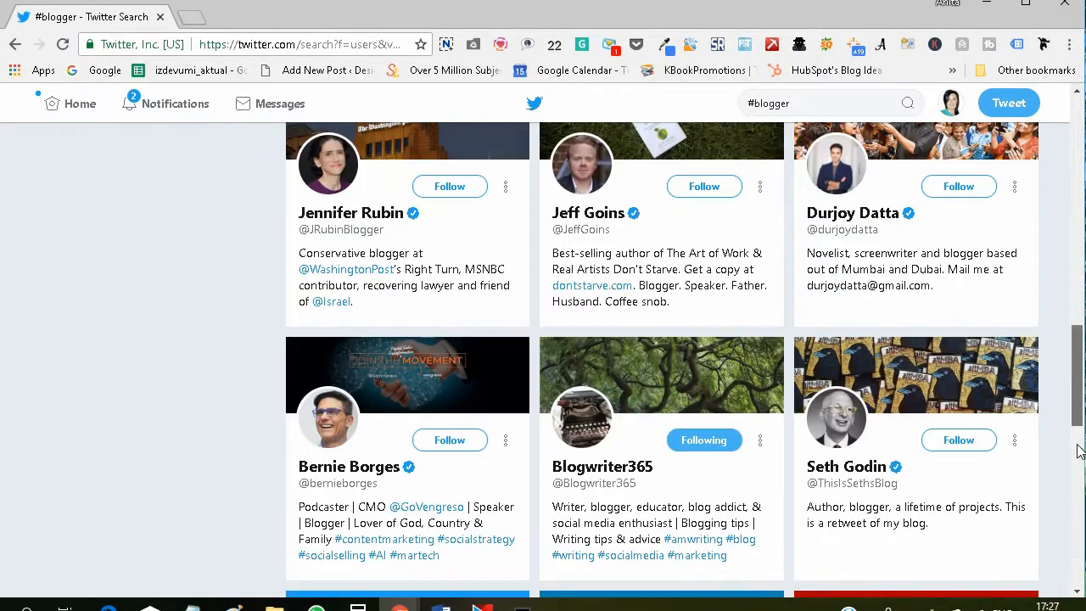
scroll(down, 3)
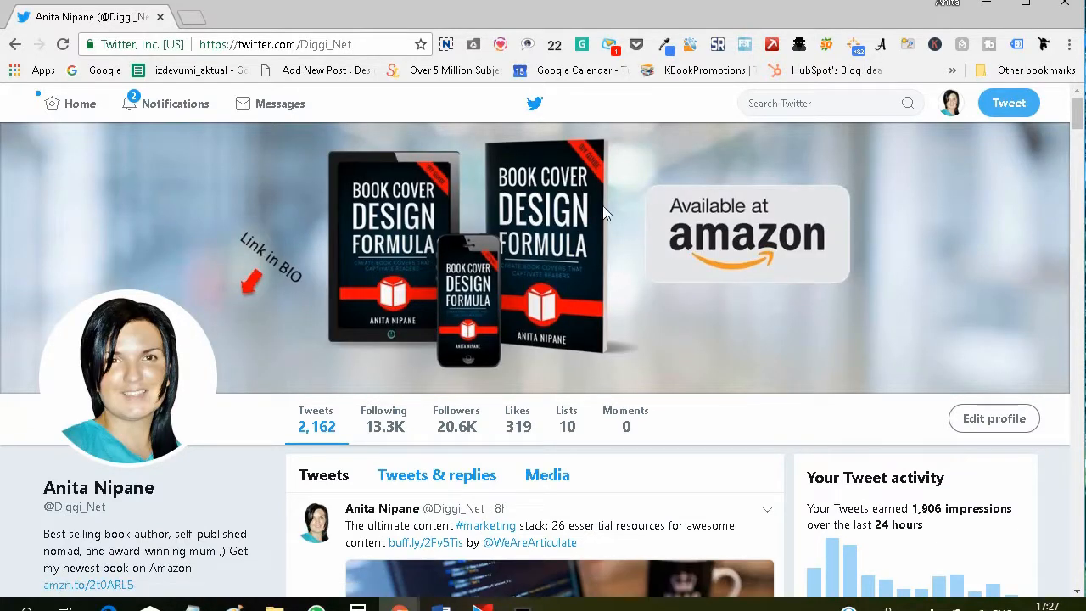
Open the account's Followers list and browse down through it
click(456, 428)
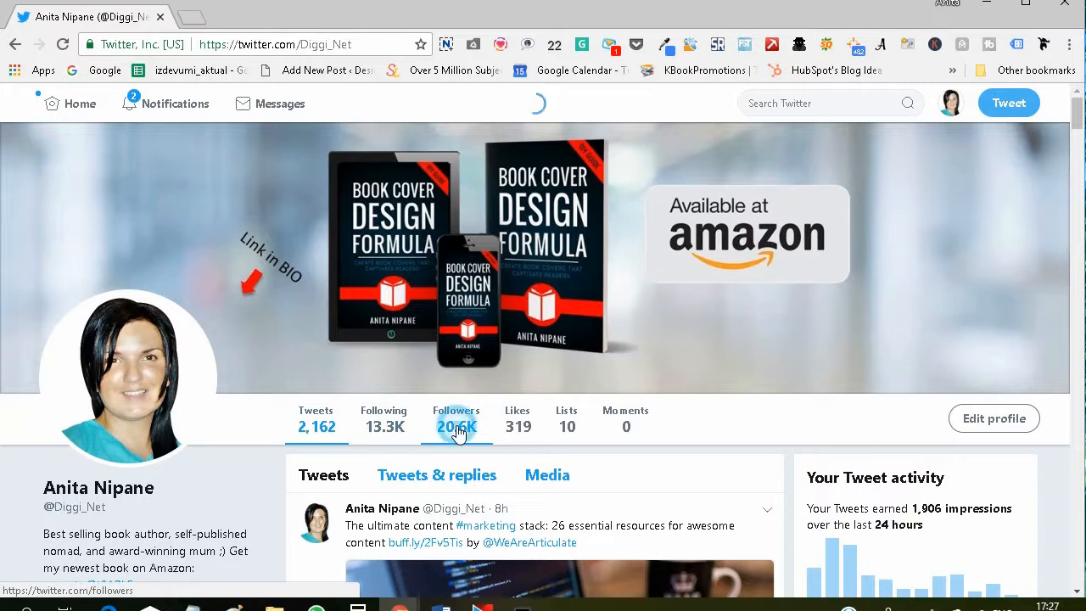
click(455, 419)
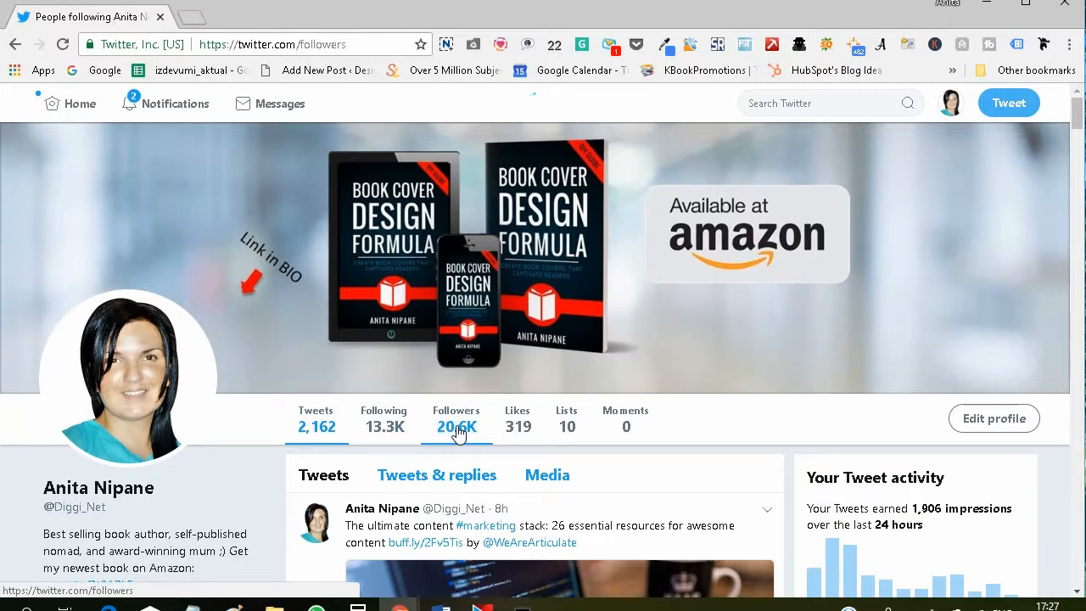
click(455, 417)
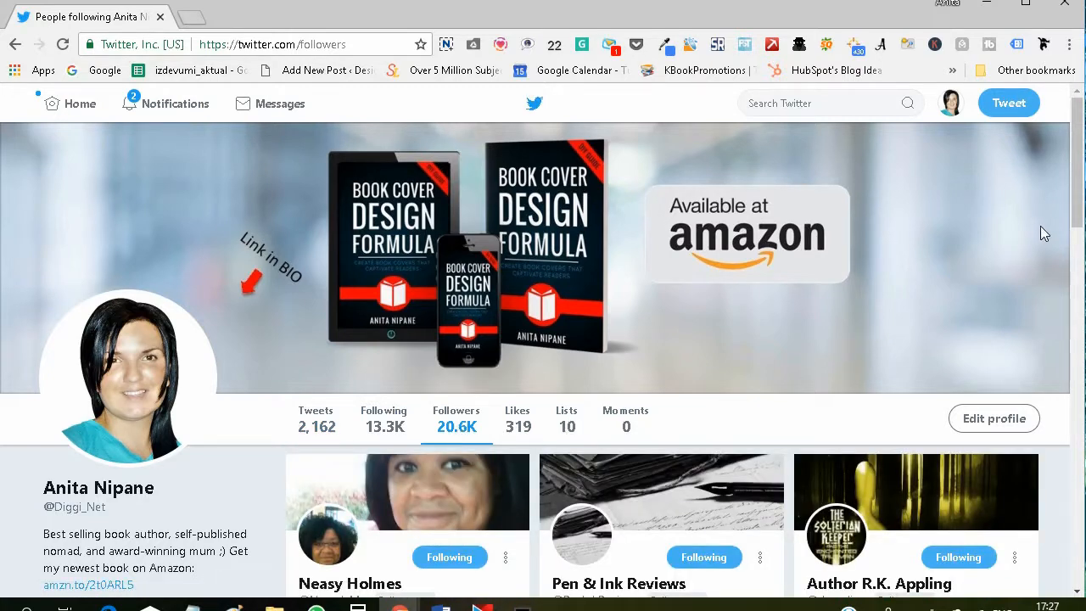
mouse_move(1079, 156)
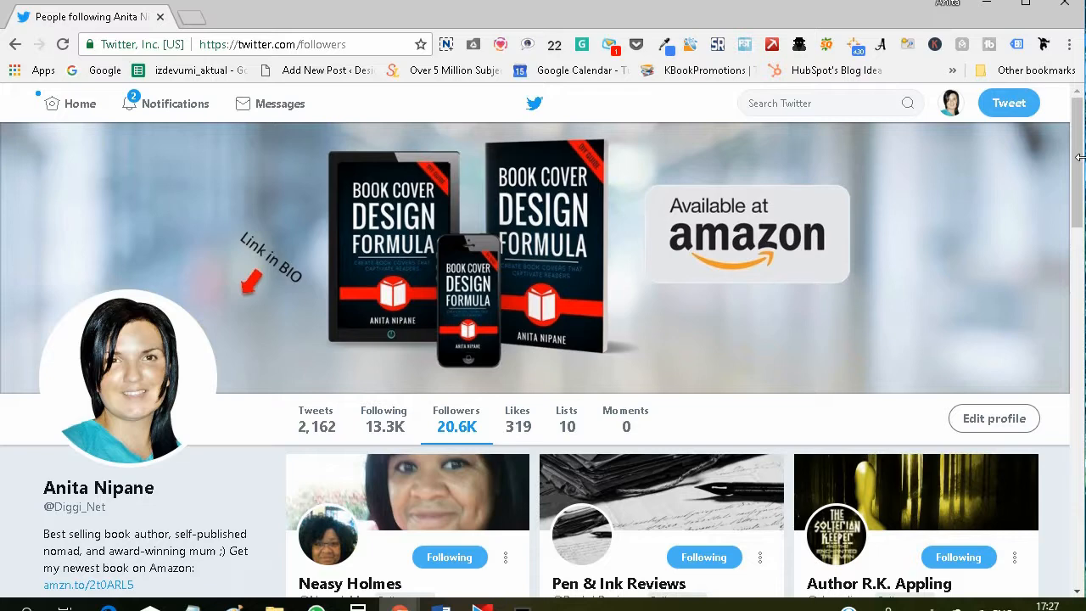
scroll(down, 3)
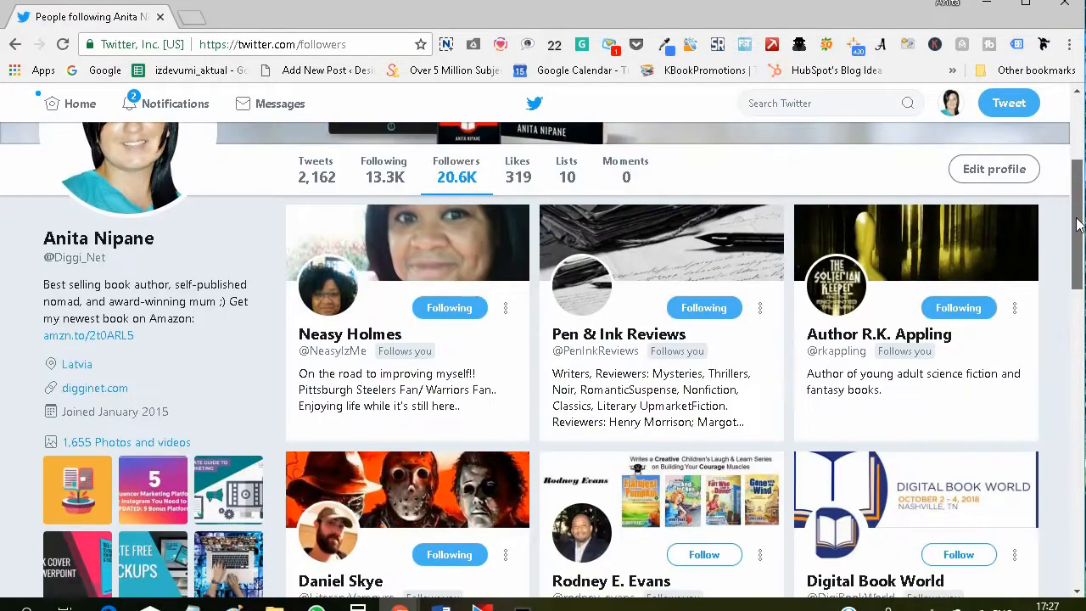
scroll(down, 3)
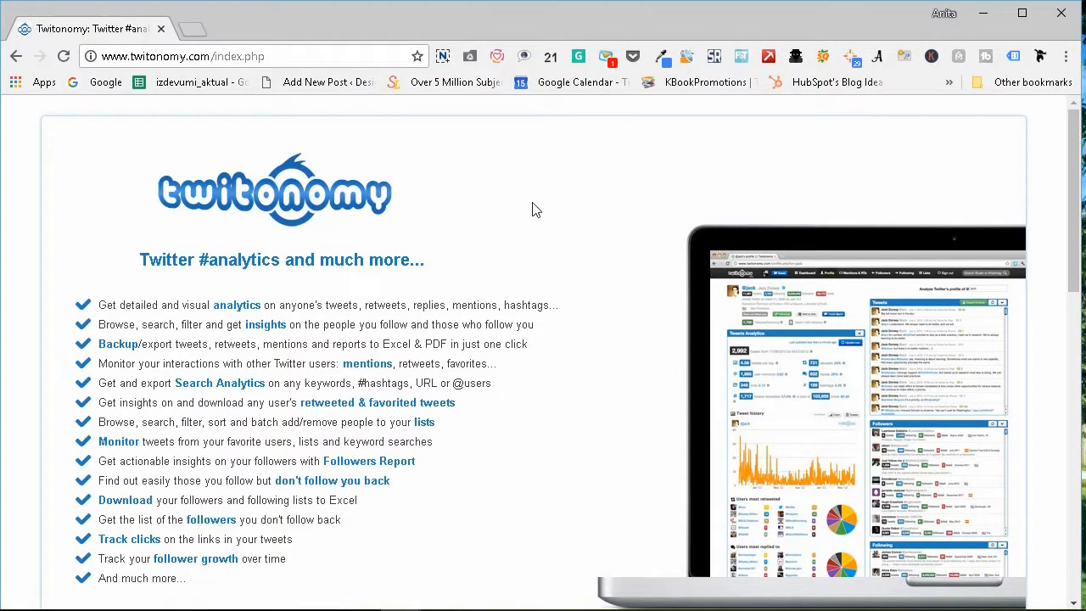
mouse_move(750, 207)
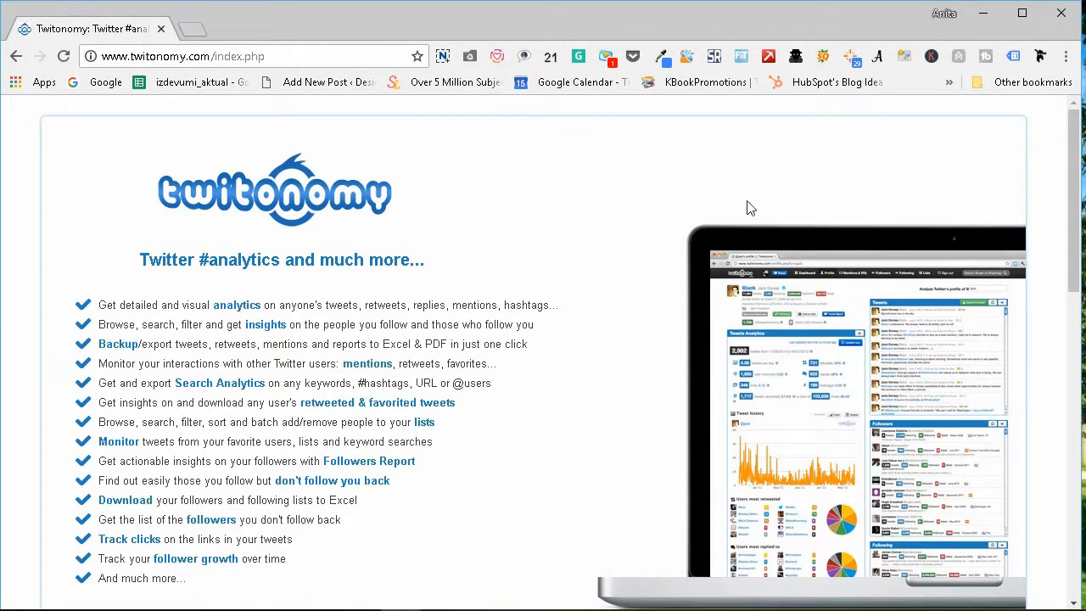
Sign in to Twitonomy from the home page to reach the analytics dashboard
scroll(down, 3)
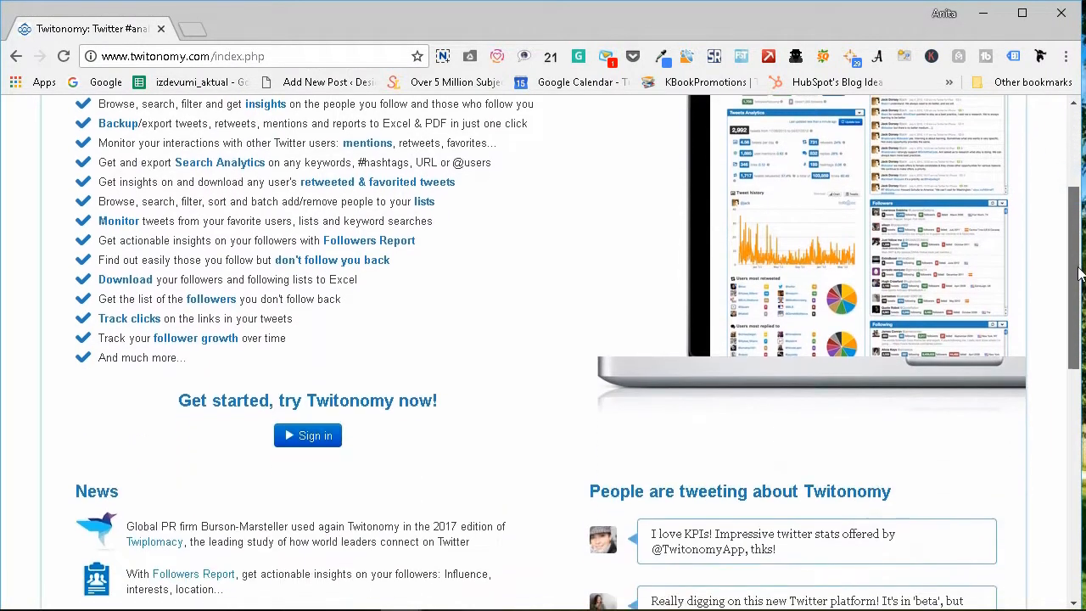
scroll(down, 3)
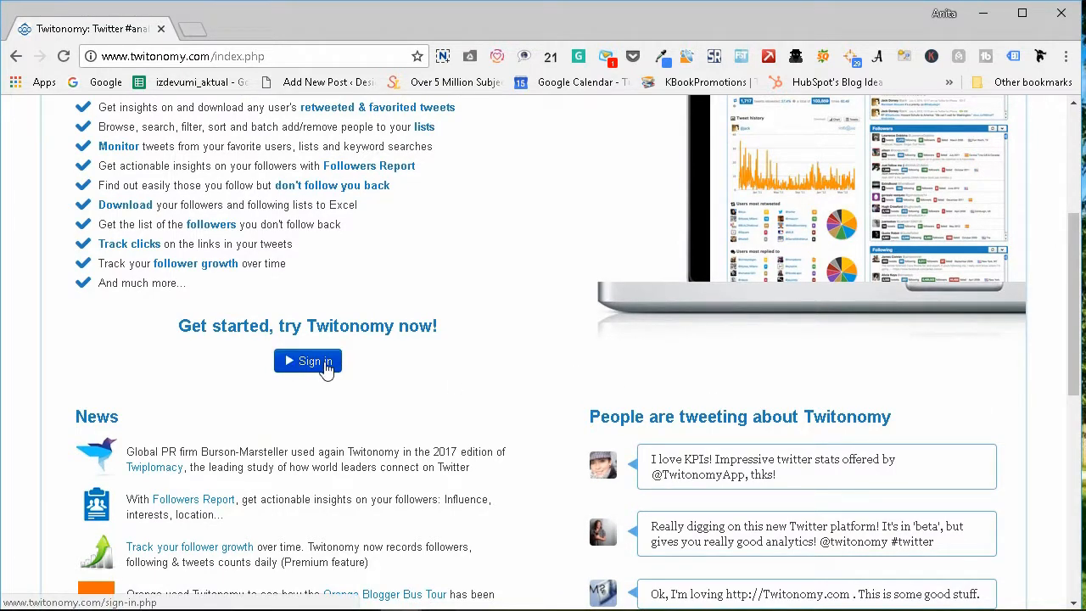
click(307, 360)
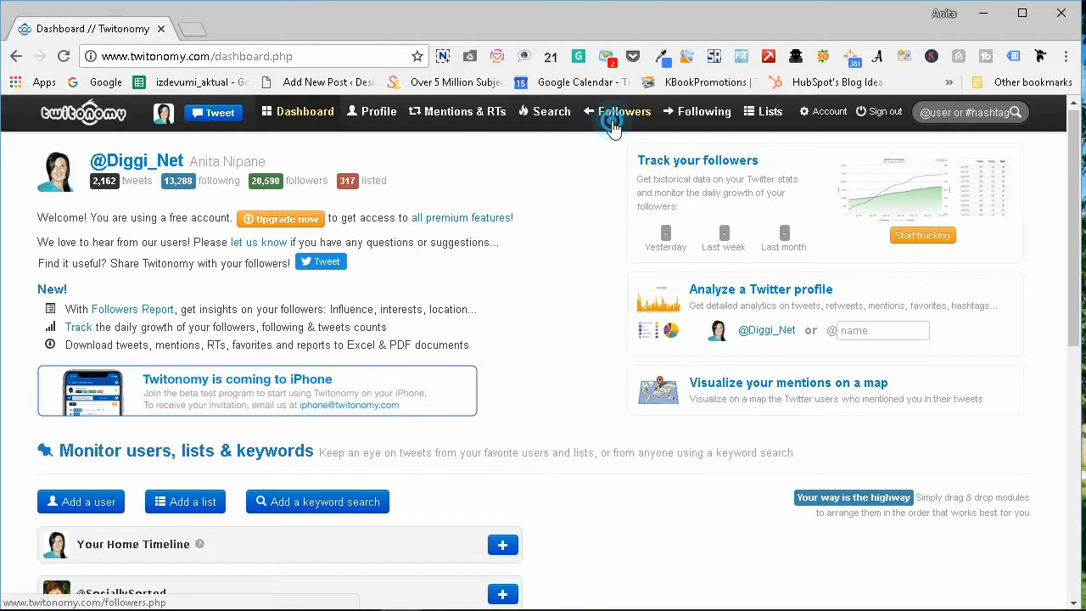
Show the full 15,000-follower list from the top navigation
click(612, 112)
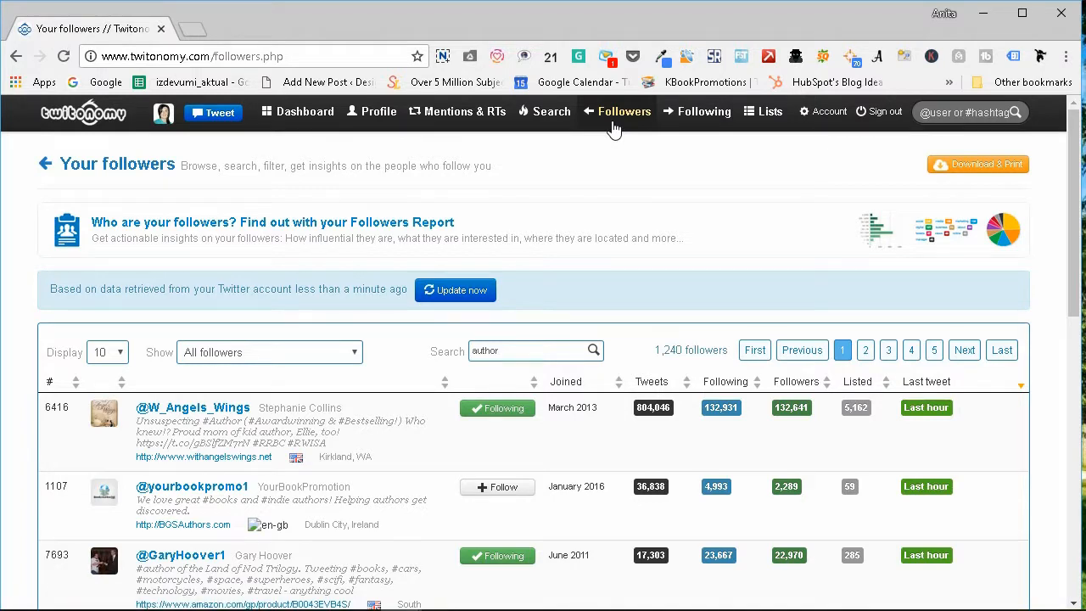
scroll(down, 3)
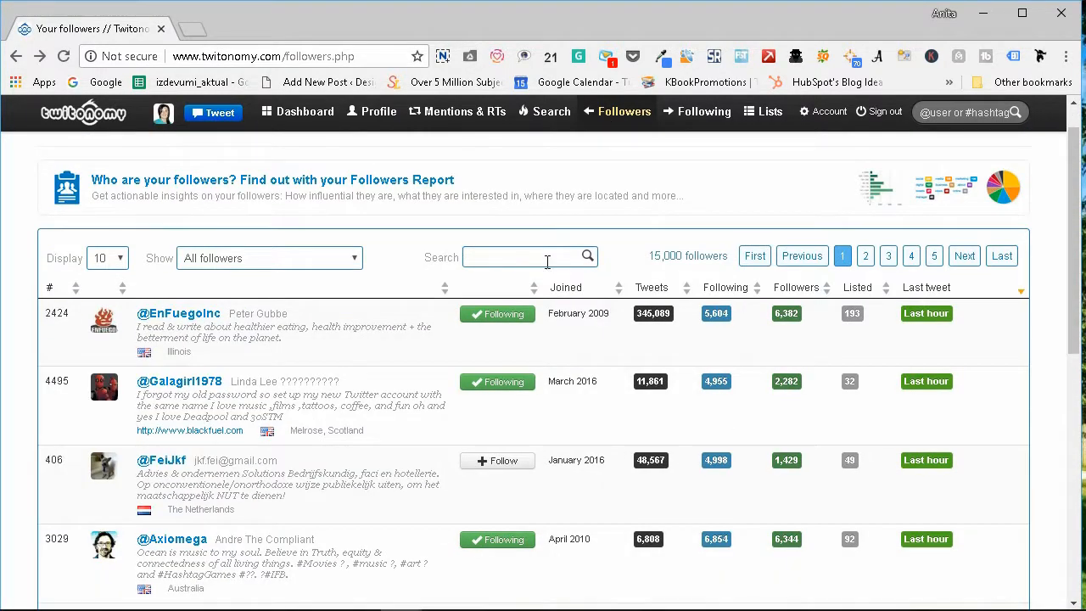
mouse_move(547, 255)
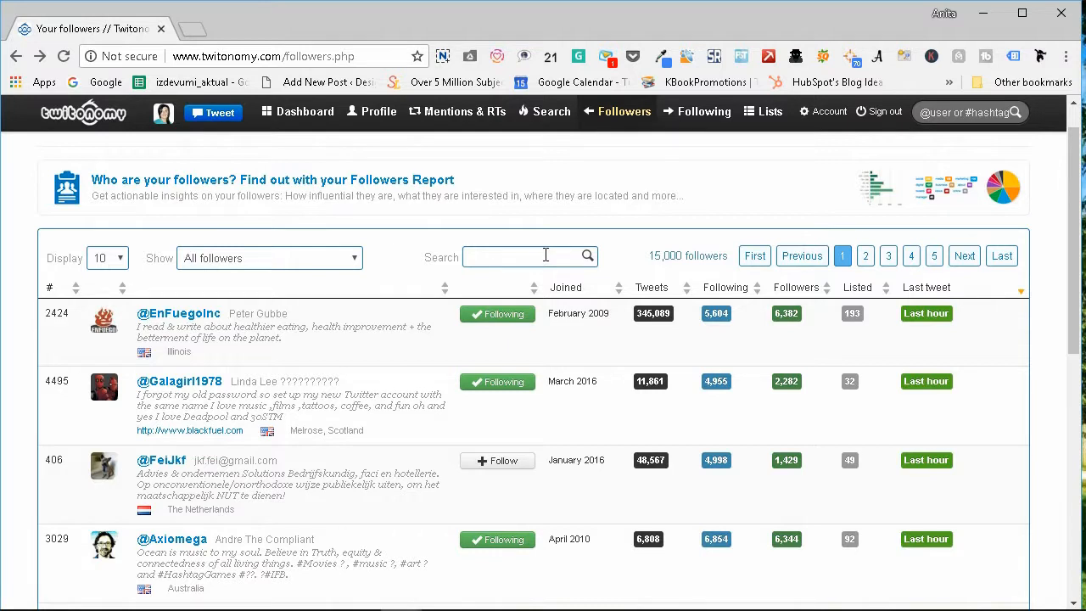
Search the followers for 'blogger', narrowing the list to 650 matches, and browse them
click(546, 256)
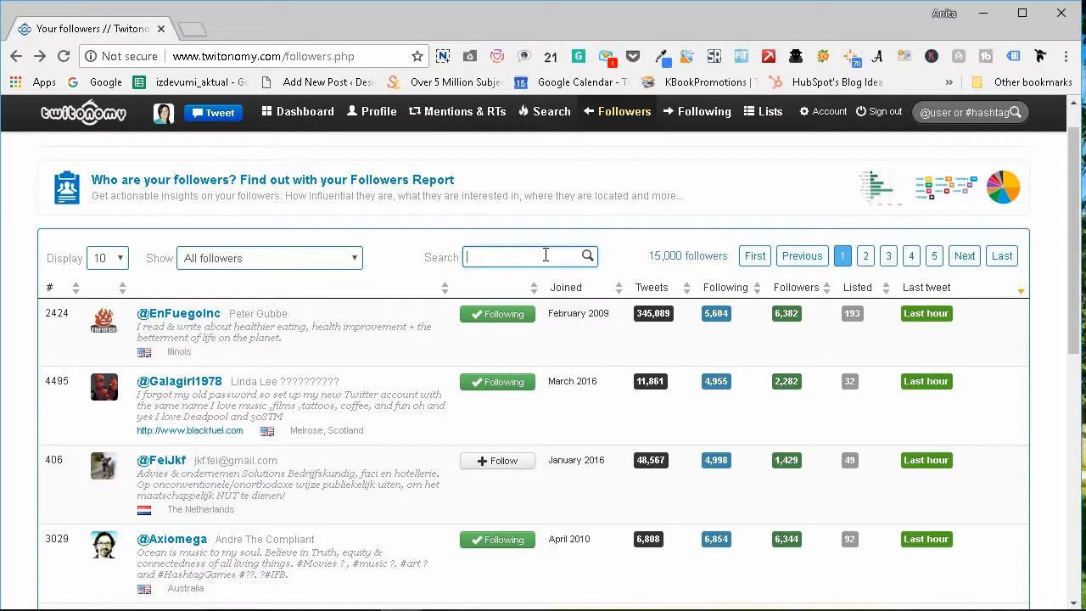
text(b)
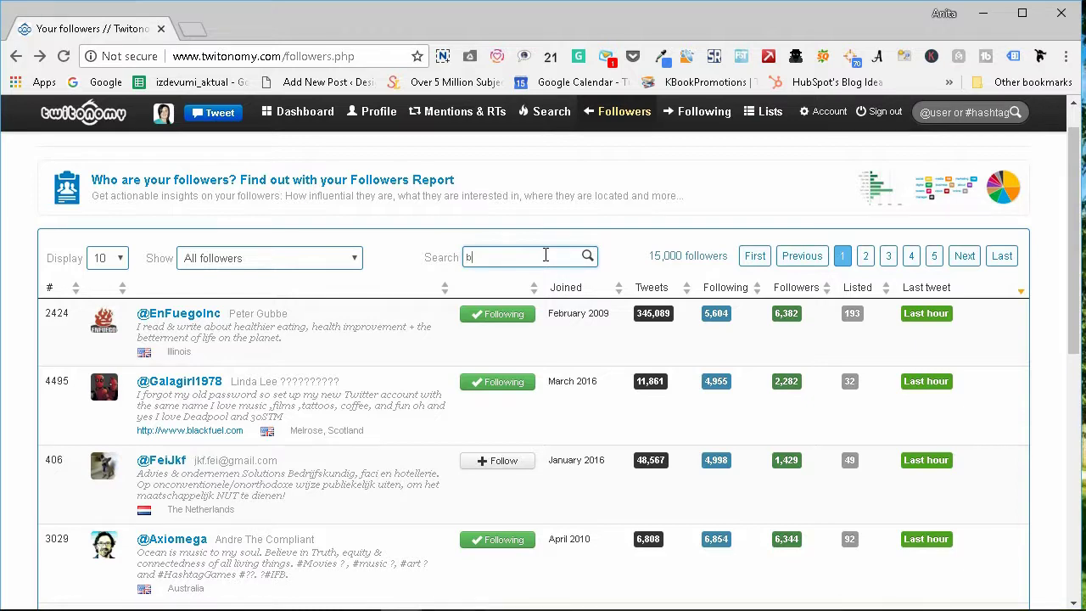
text(logger)
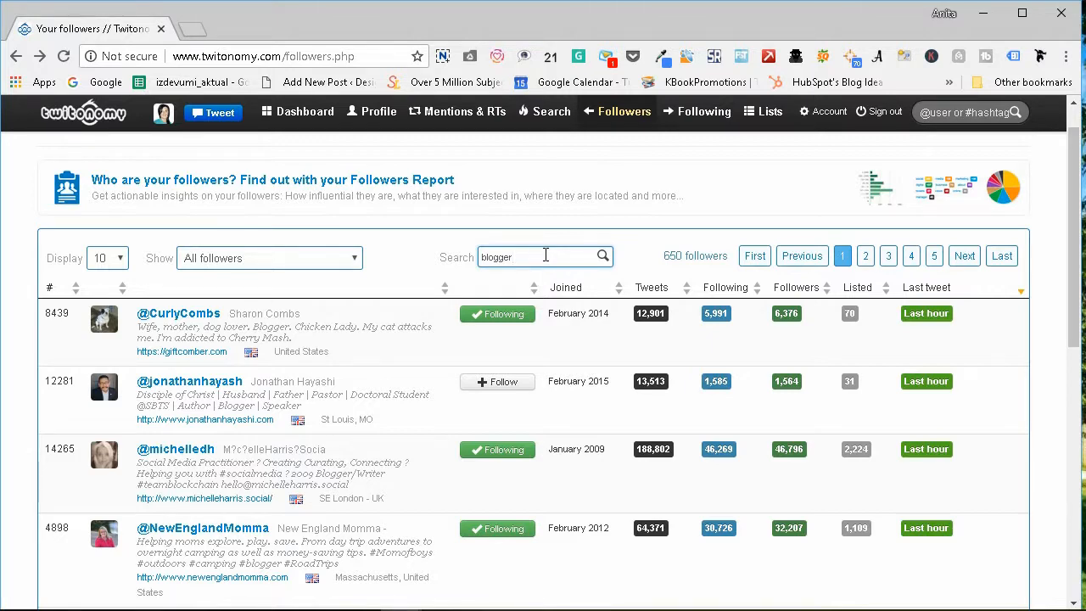
scroll(down, 3)
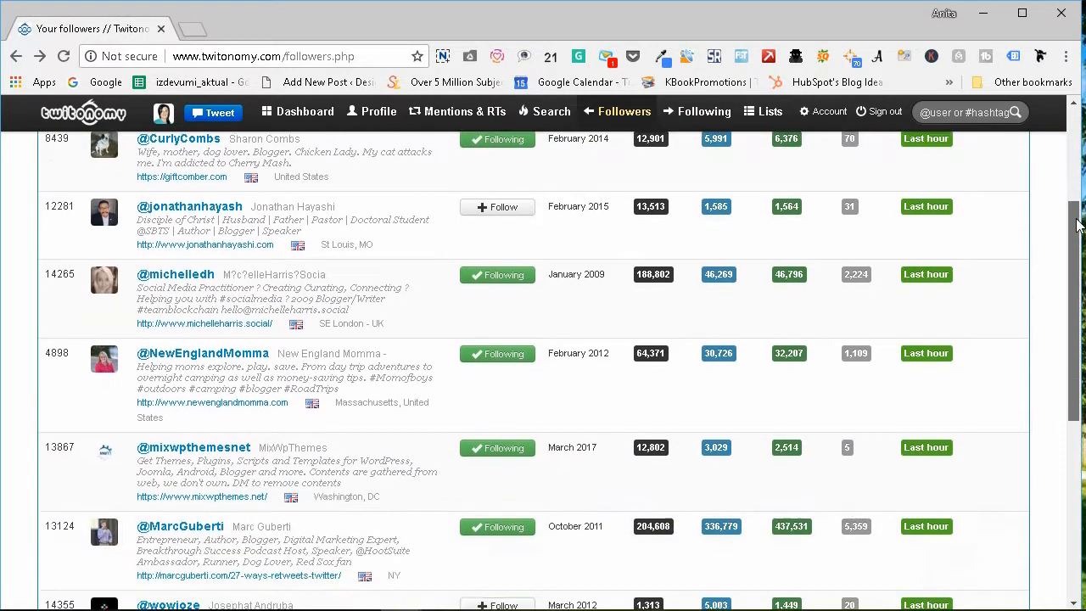
scroll(down, 3)
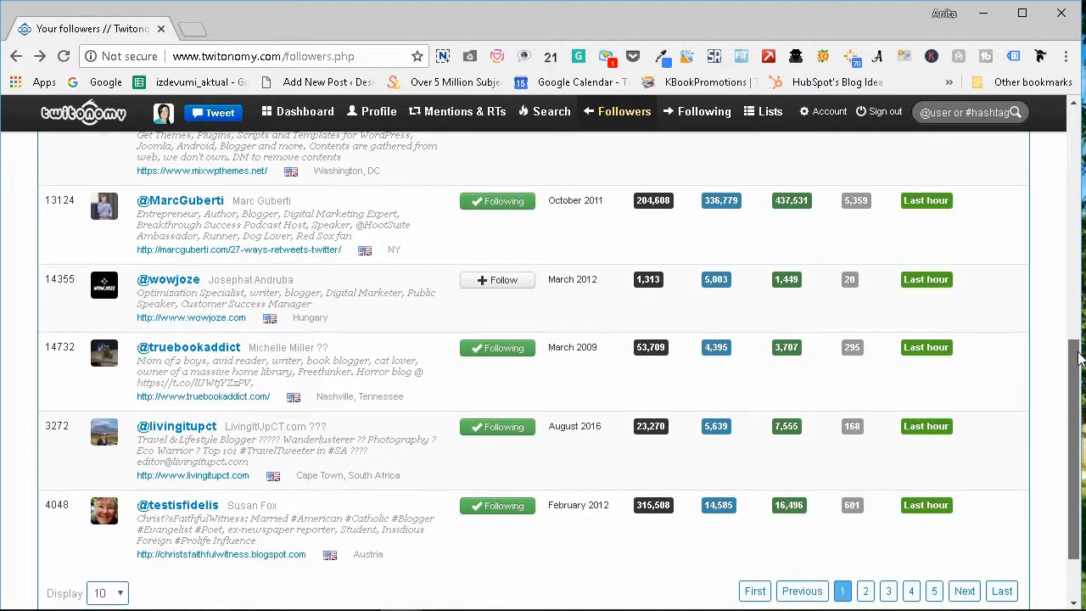
scroll(down, 3)
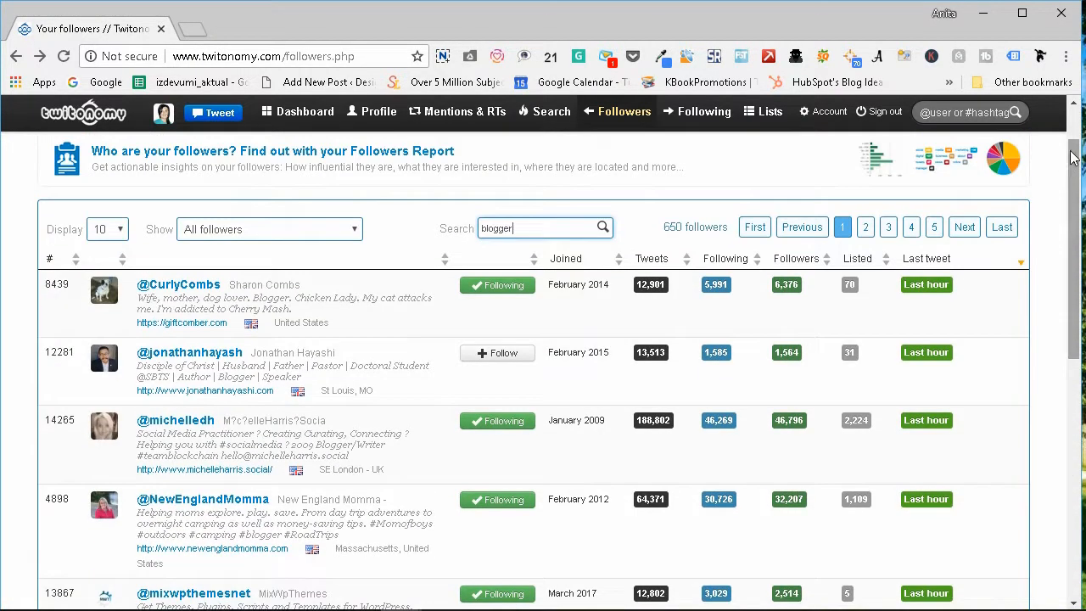
mouse_move(960, 272)
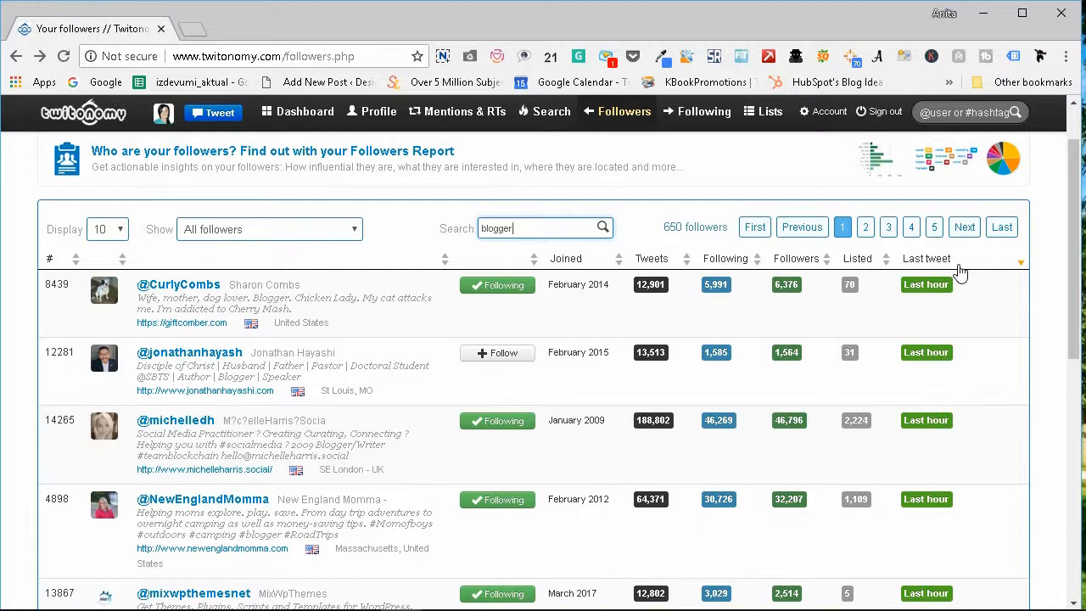
Sort the 'blogger' followers by follower count, largest first (top 576,812)
click(926, 257)
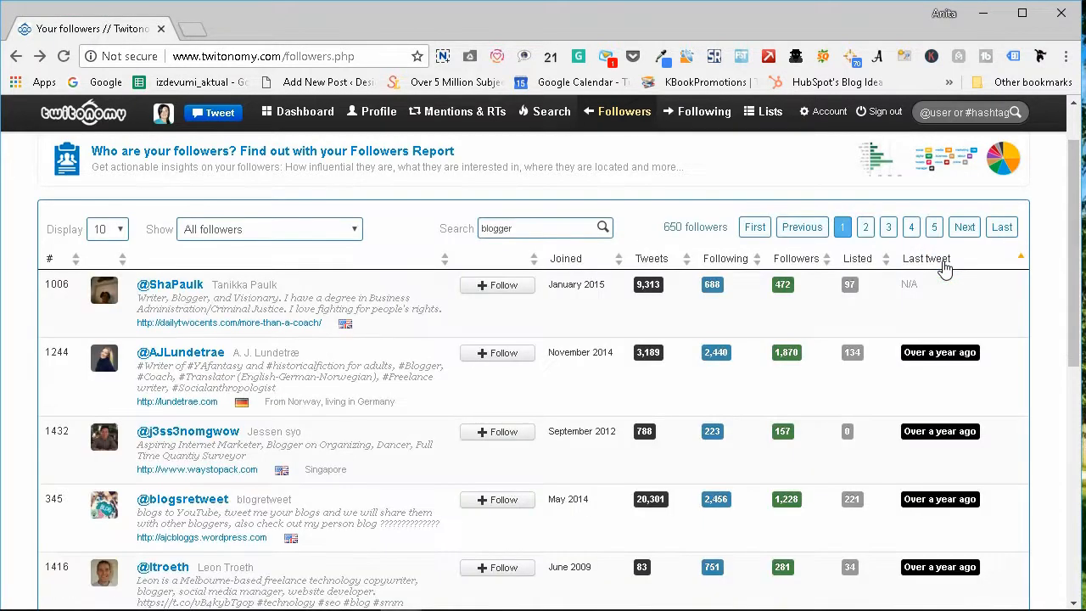
click(927, 258)
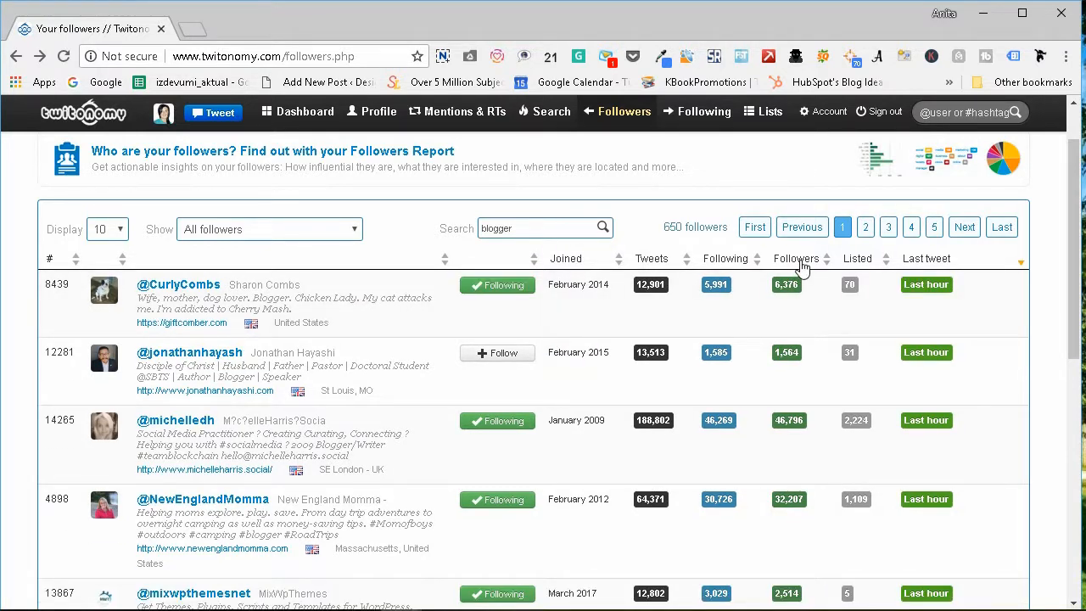
click(796, 258)
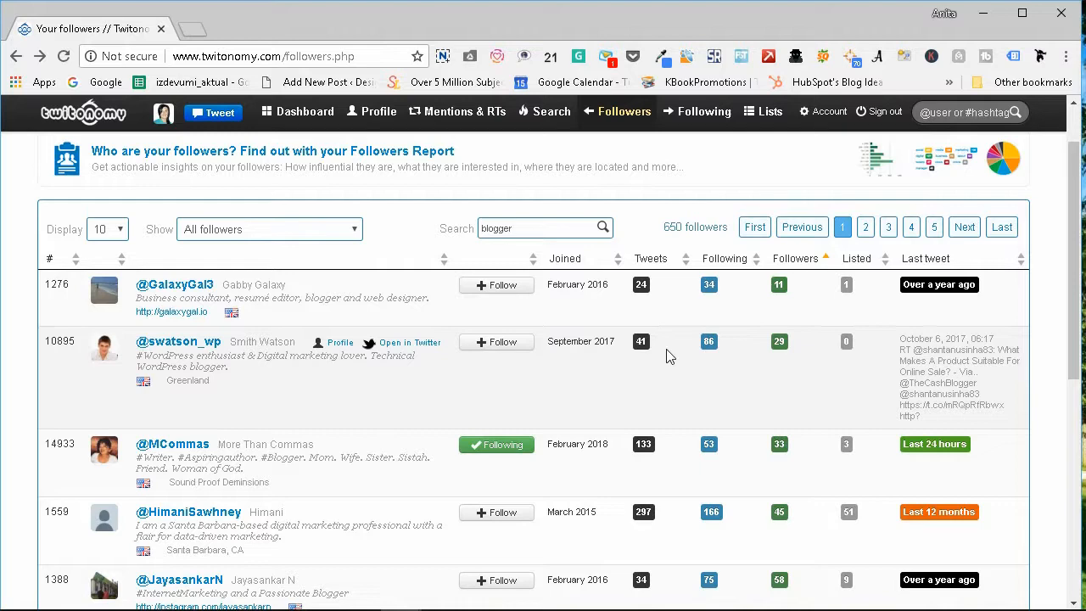
click(794, 258)
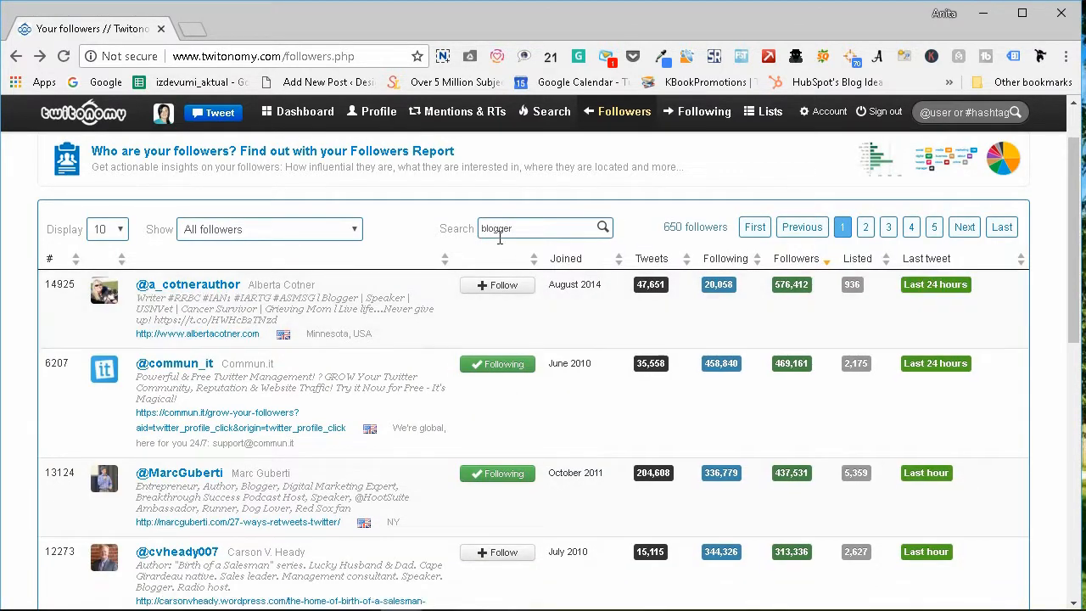
Search for 'travel blogger', narrowing the followers to 7 accounts, largest 74,952
text(travel blogger)
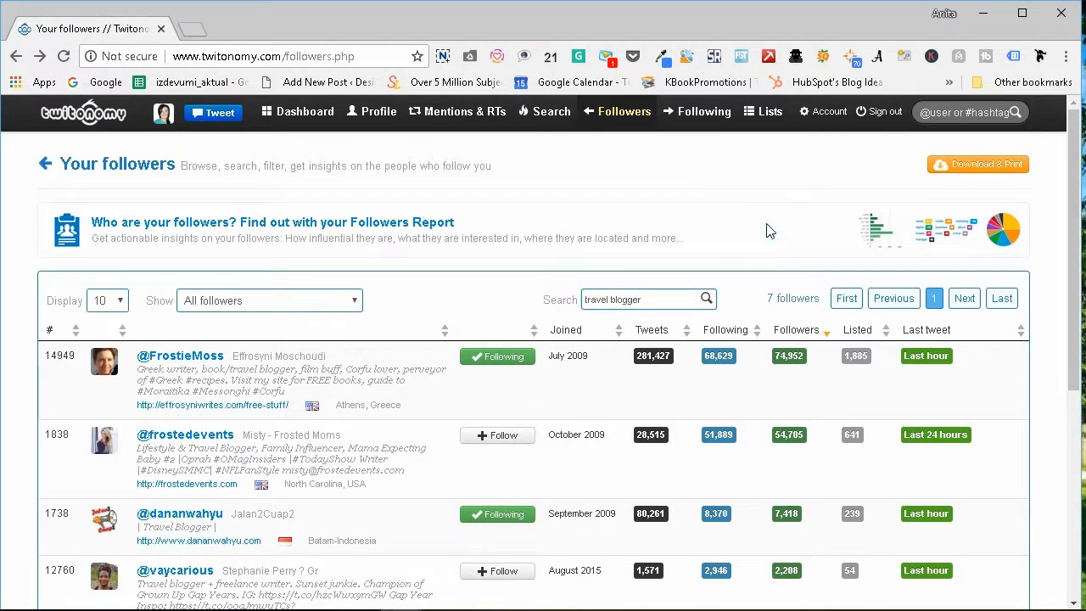
mouse_move(1060, 159)
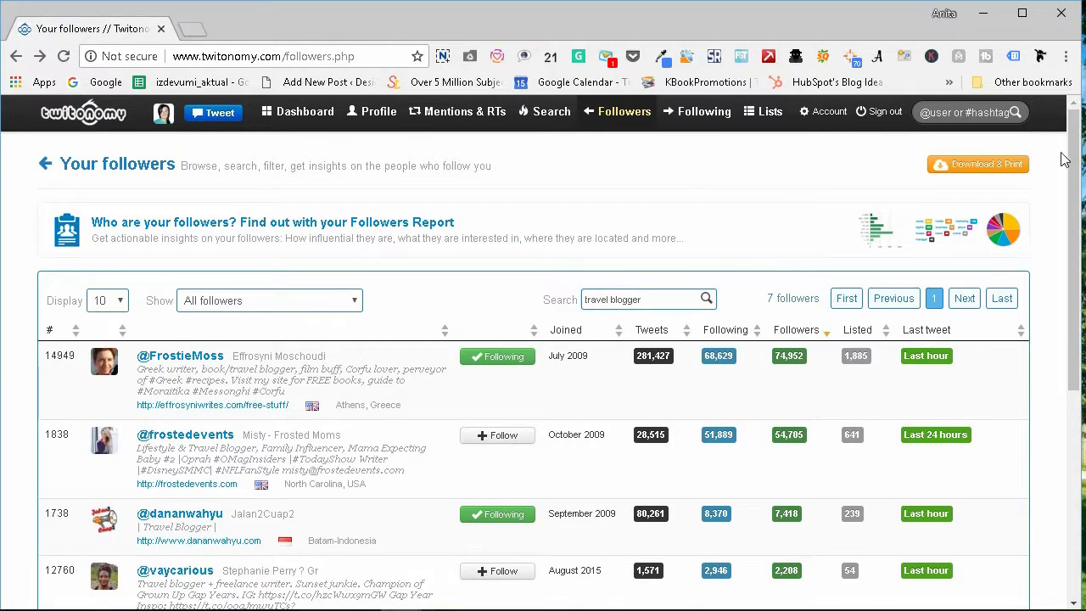
scroll(down, 3)
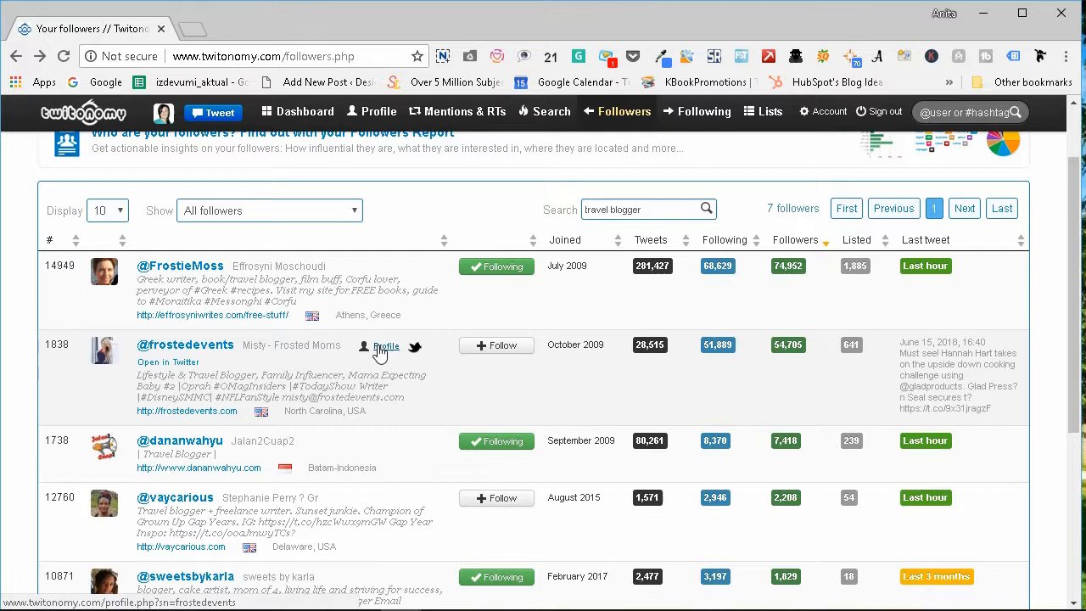
click(383, 346)
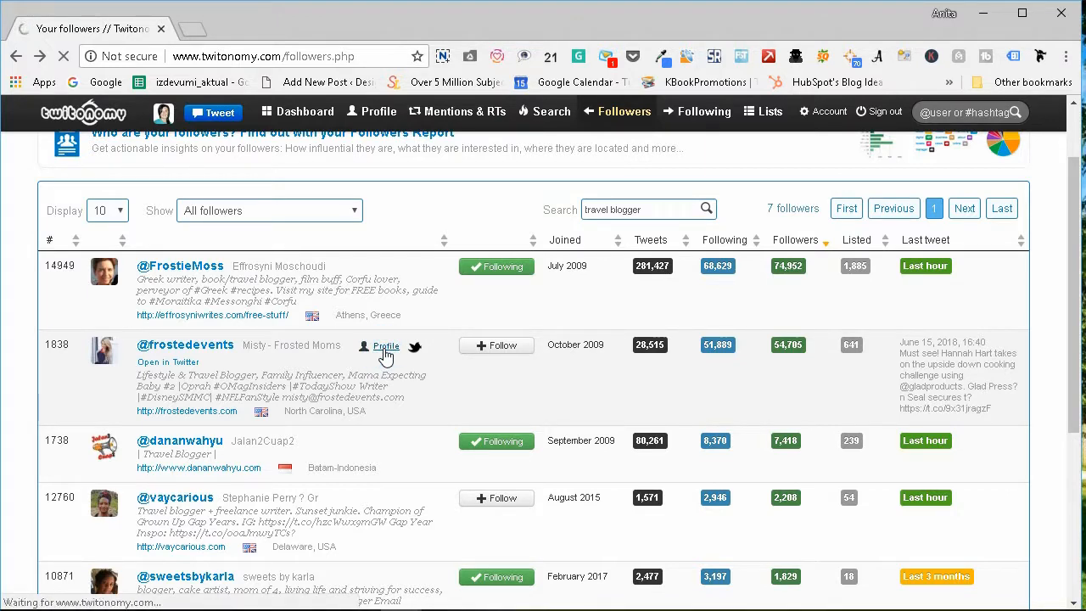
click(384, 346)
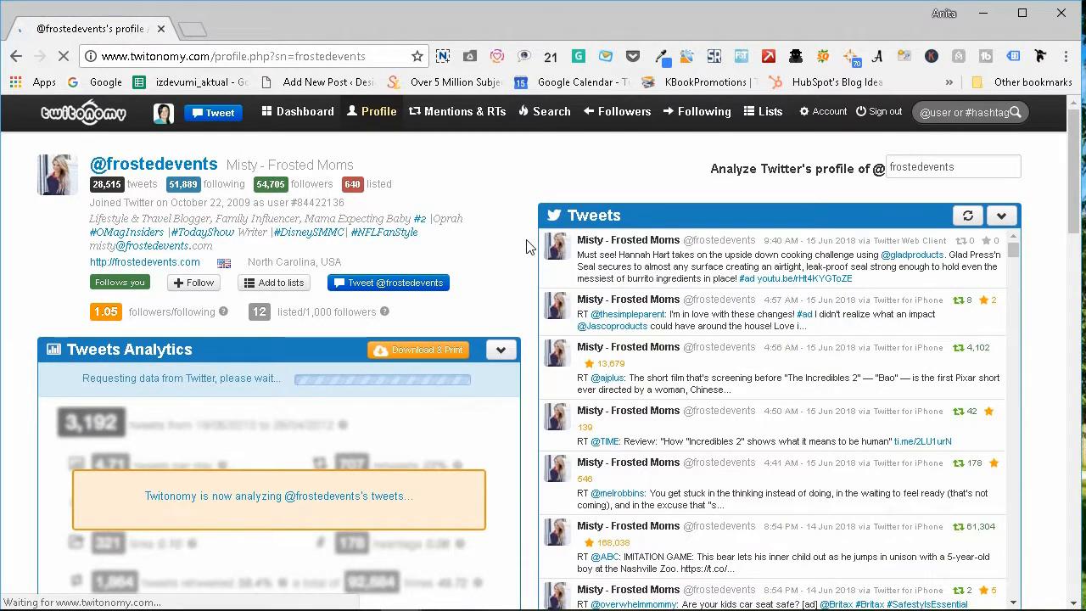
scroll(down, 3)
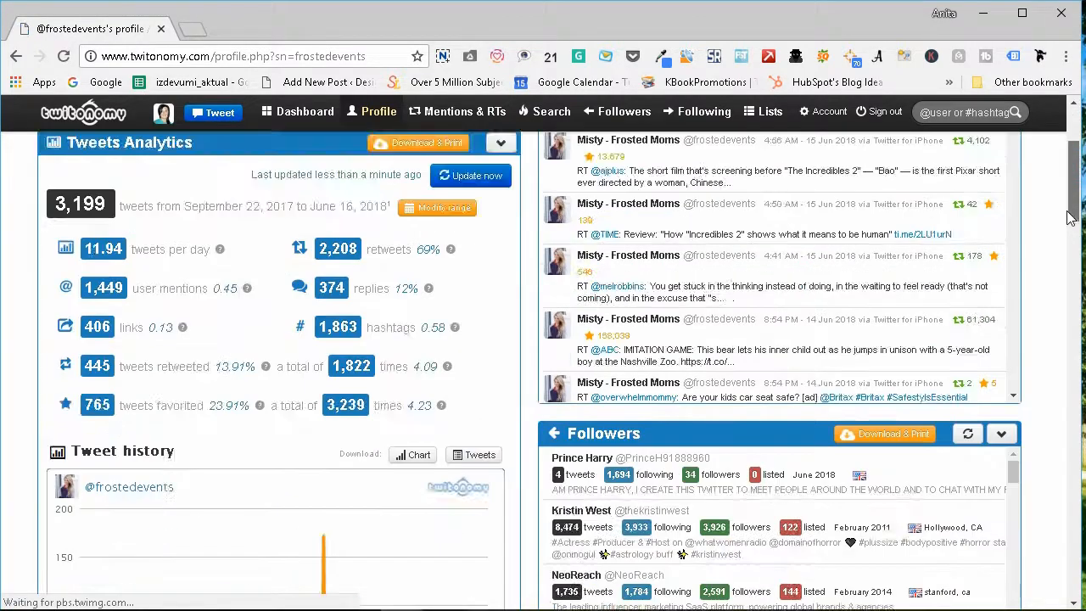
scroll(down, 3)
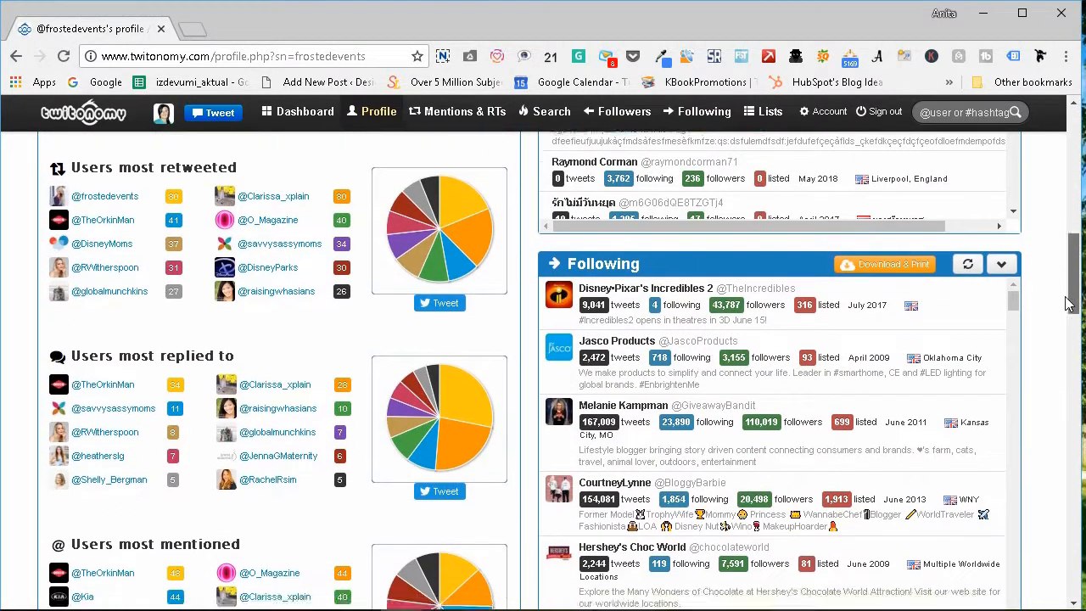
scroll(down, 3)
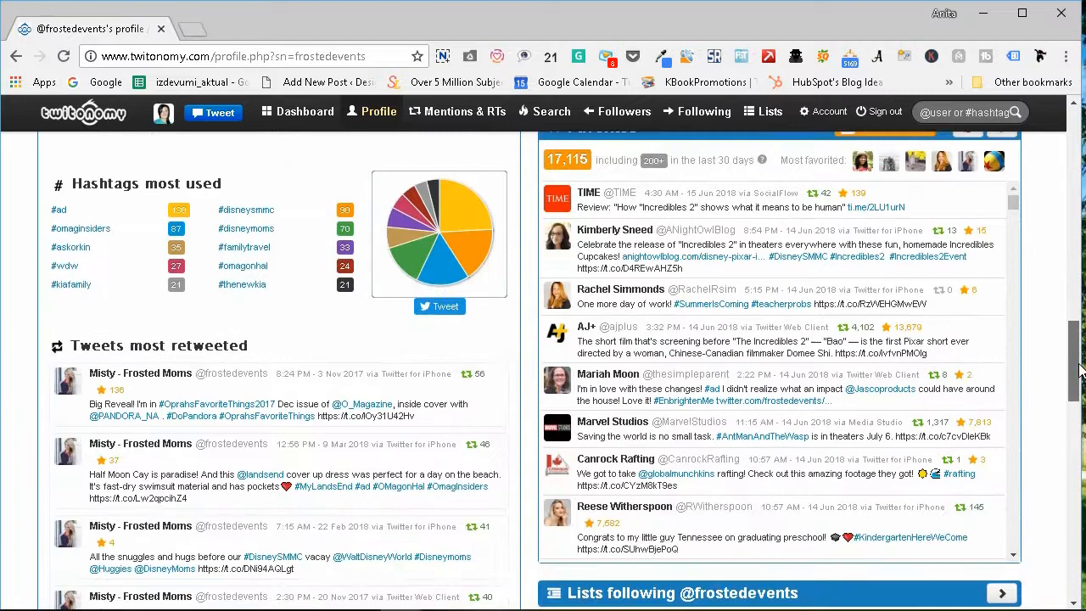
scroll(down, 3)
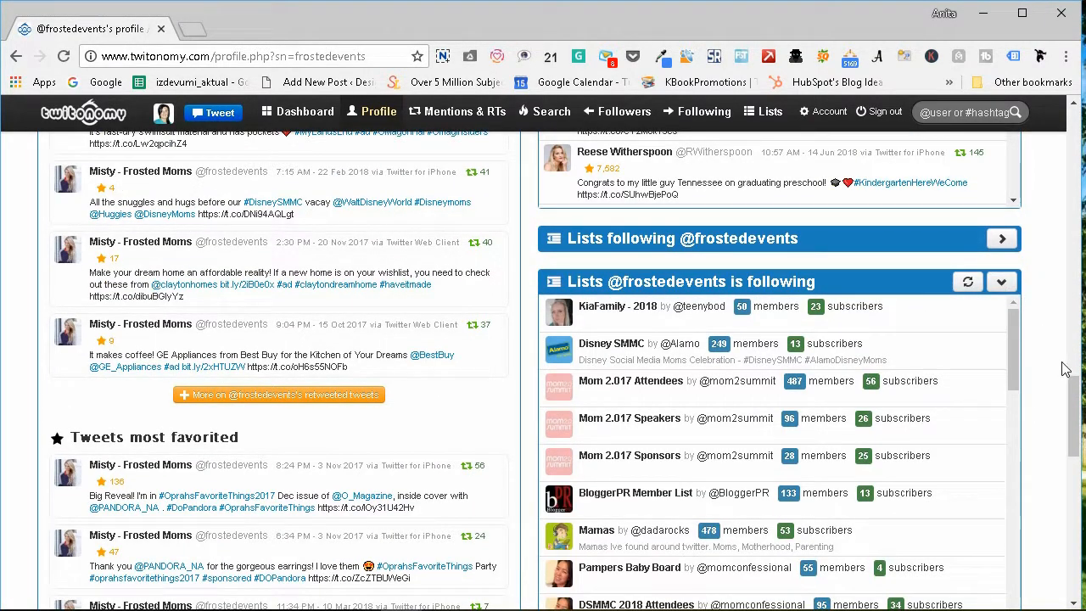
scroll(down, 3)
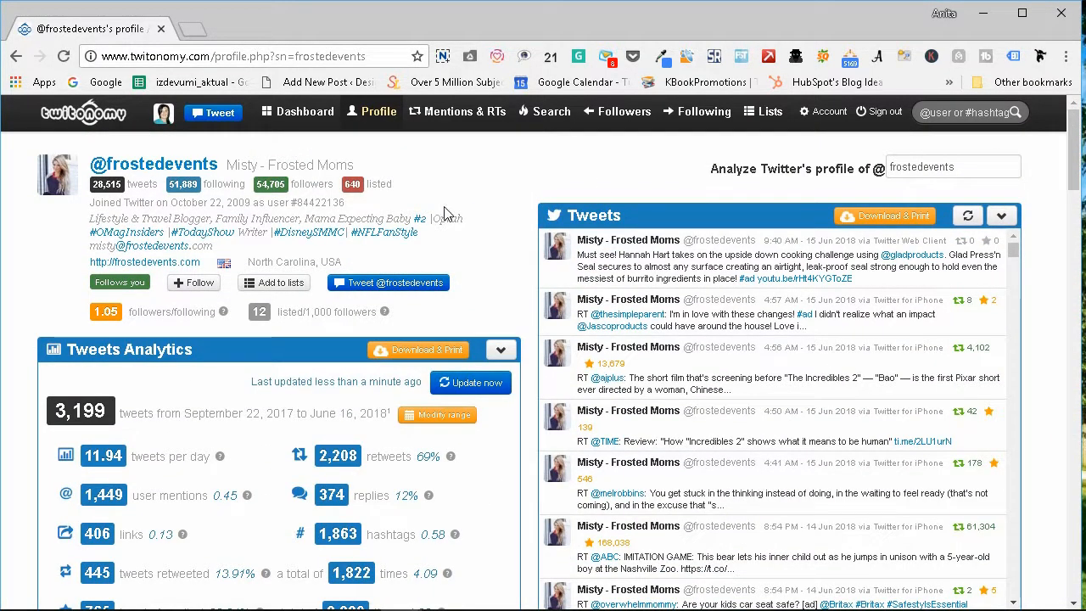
mouse_move(315, 275)
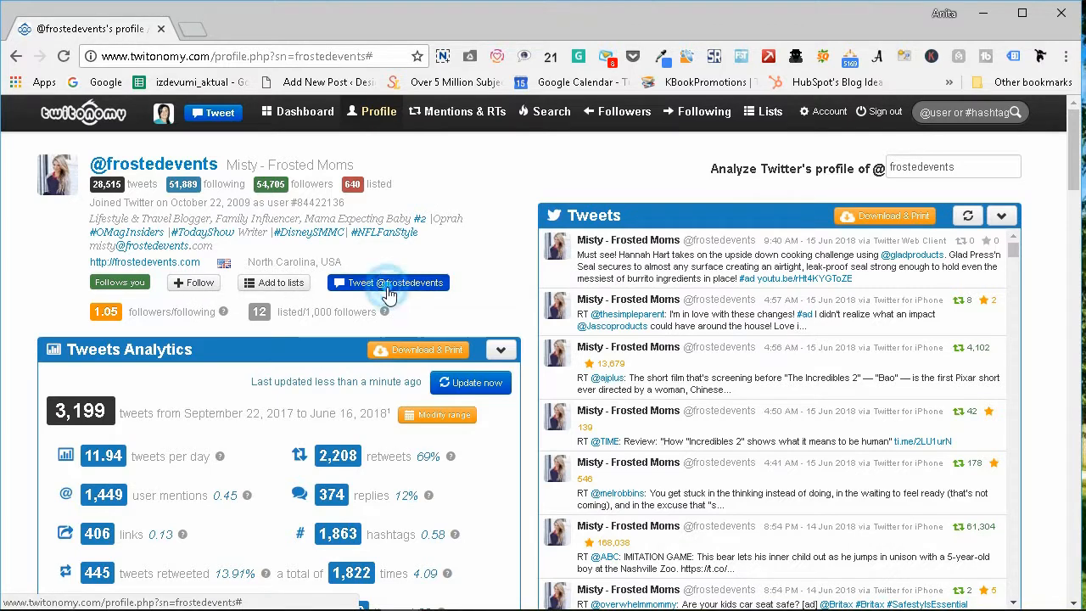
click(387, 281)
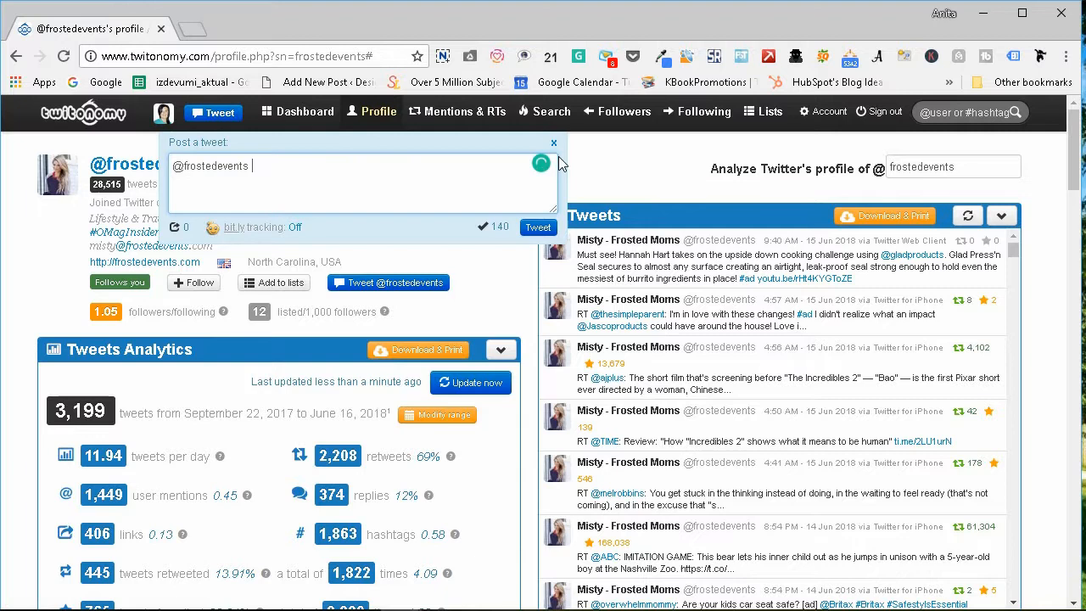
click(553, 143)
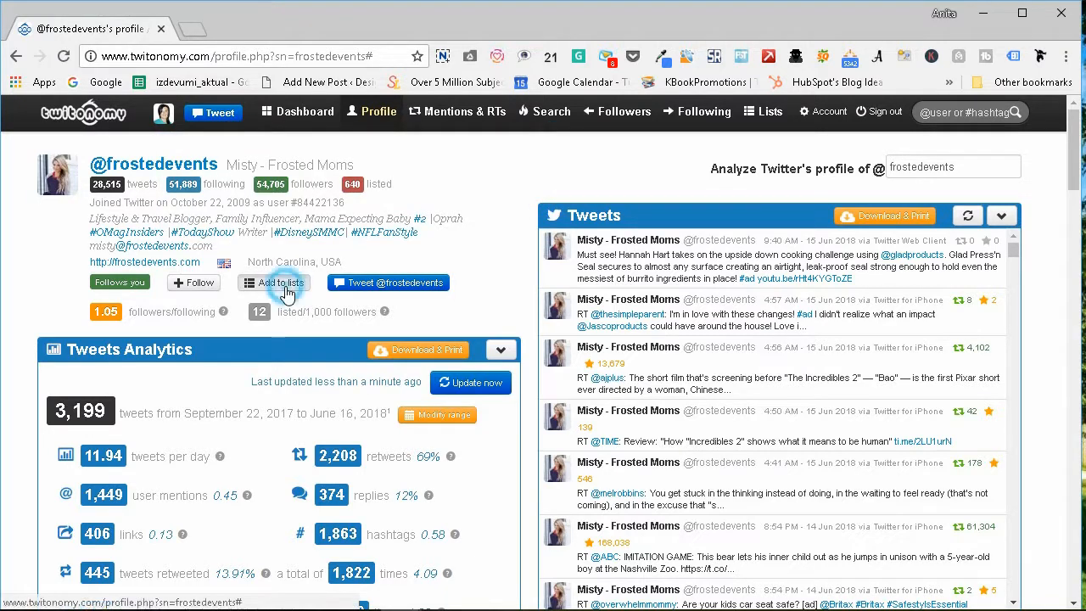
click(274, 281)
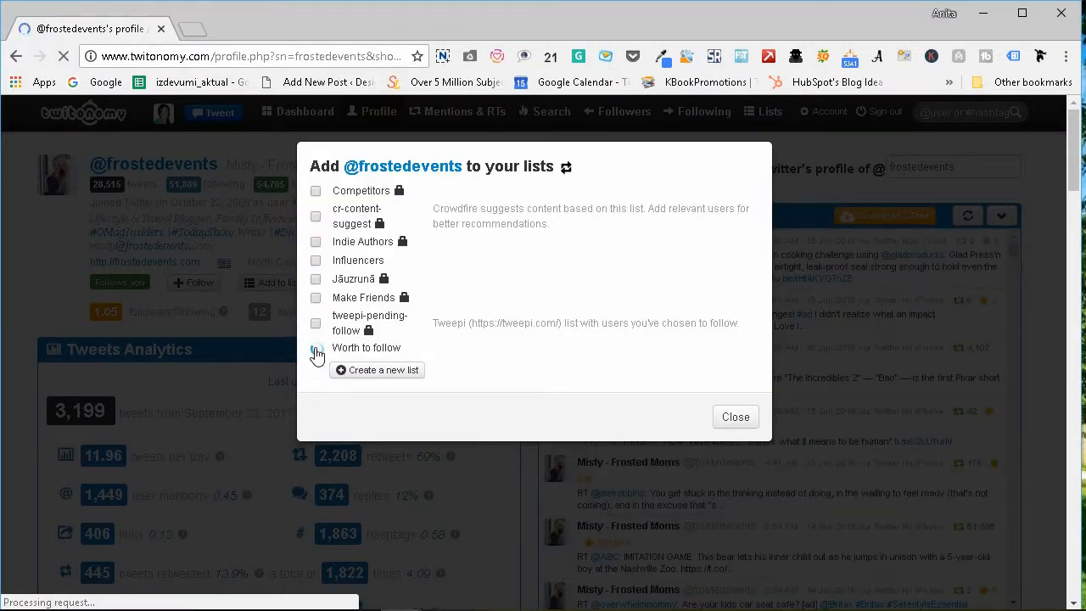
click(316, 346)
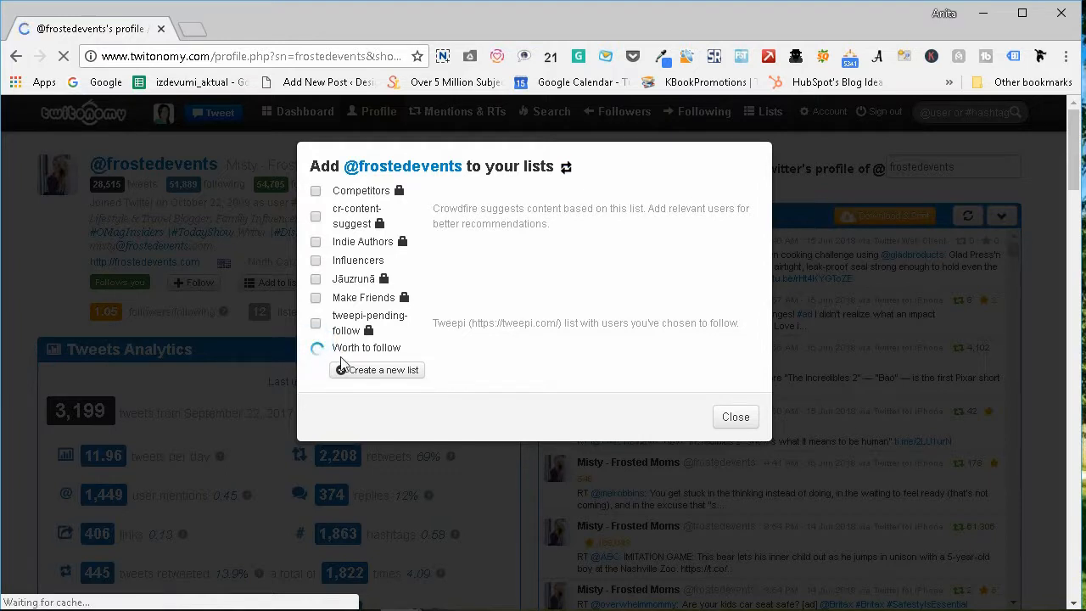
click(377, 370)
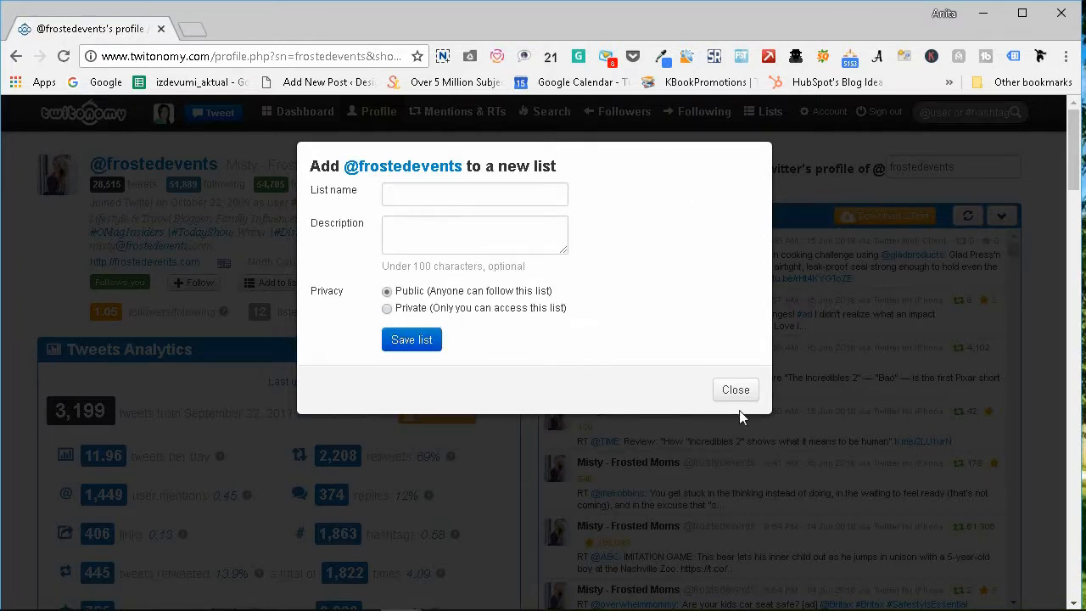
click(737, 388)
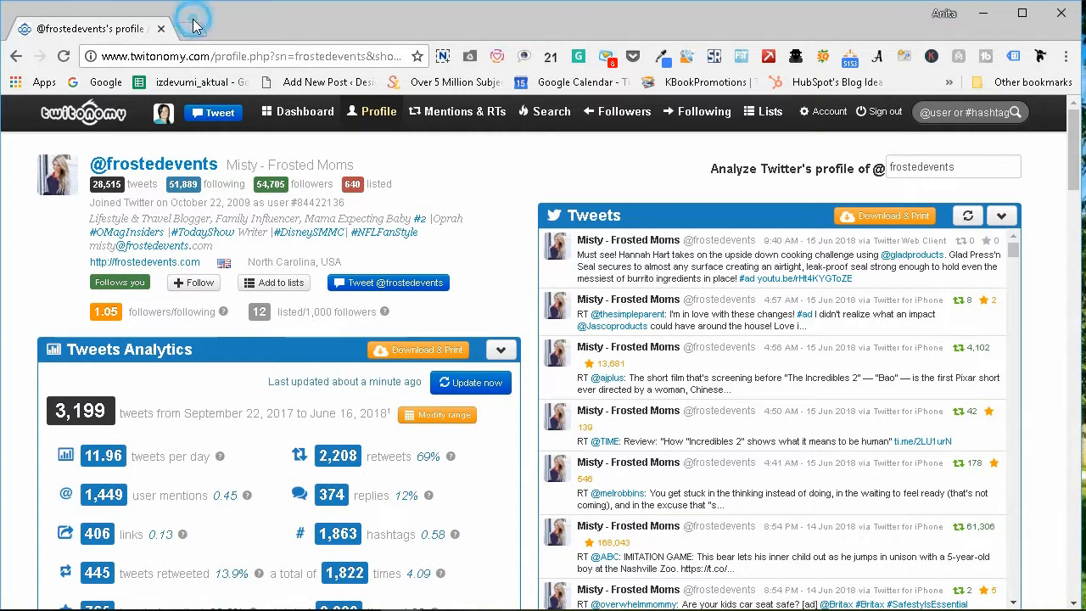
In a new tab, view the Make Friends list members and open SharpPoint Solutions' profile
click(178, 23)
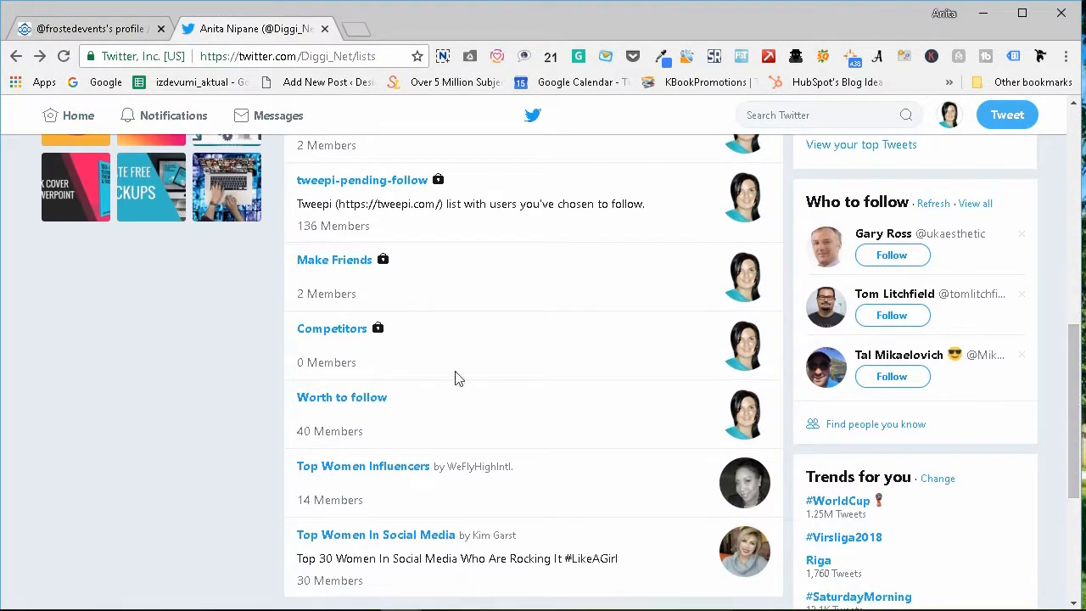
click(332, 260)
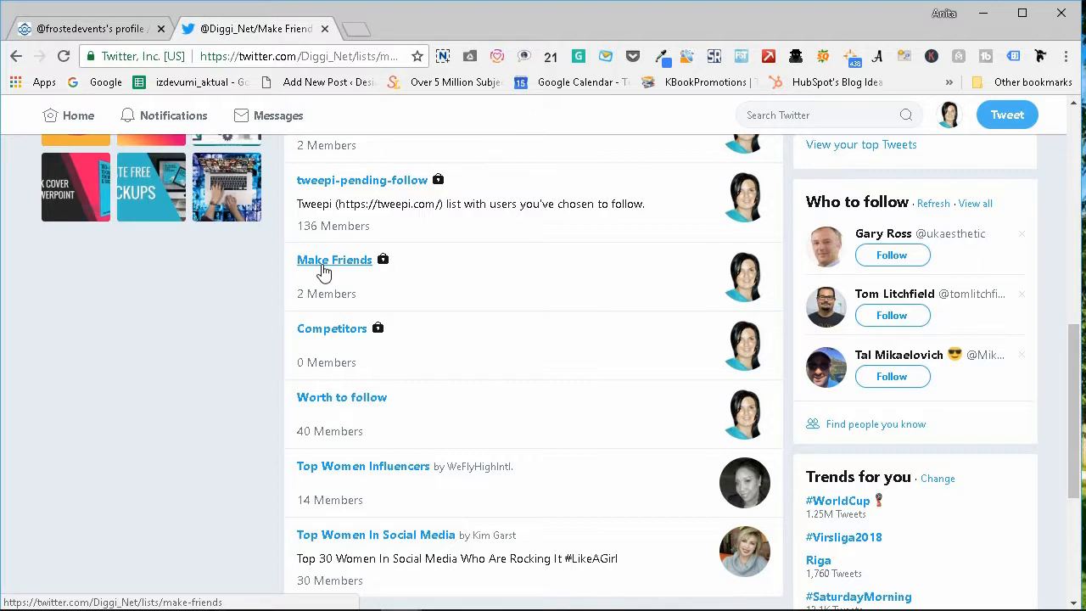
click(333, 260)
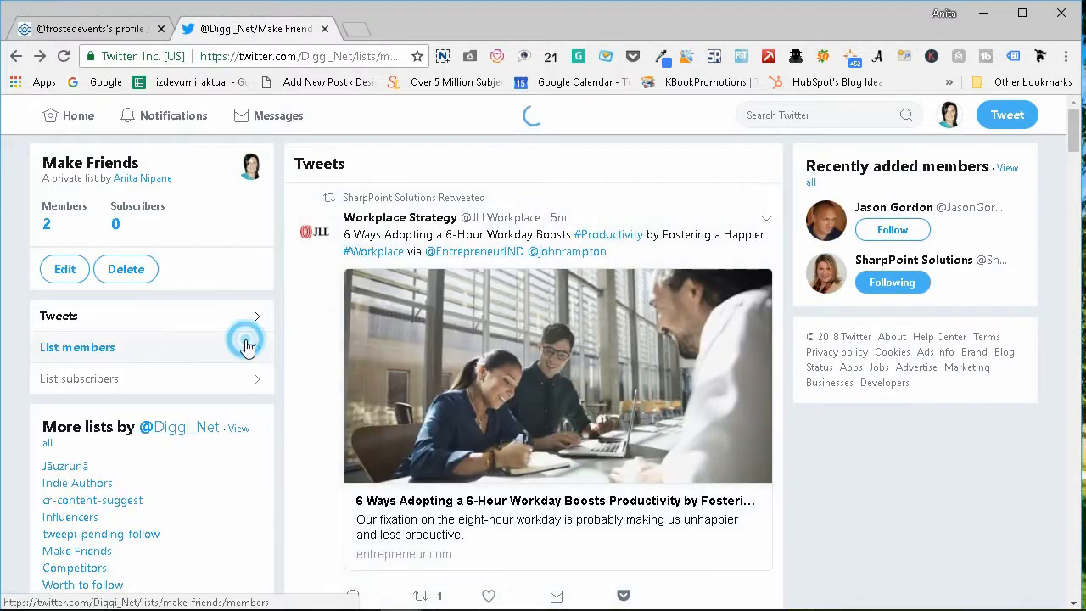
click(78, 346)
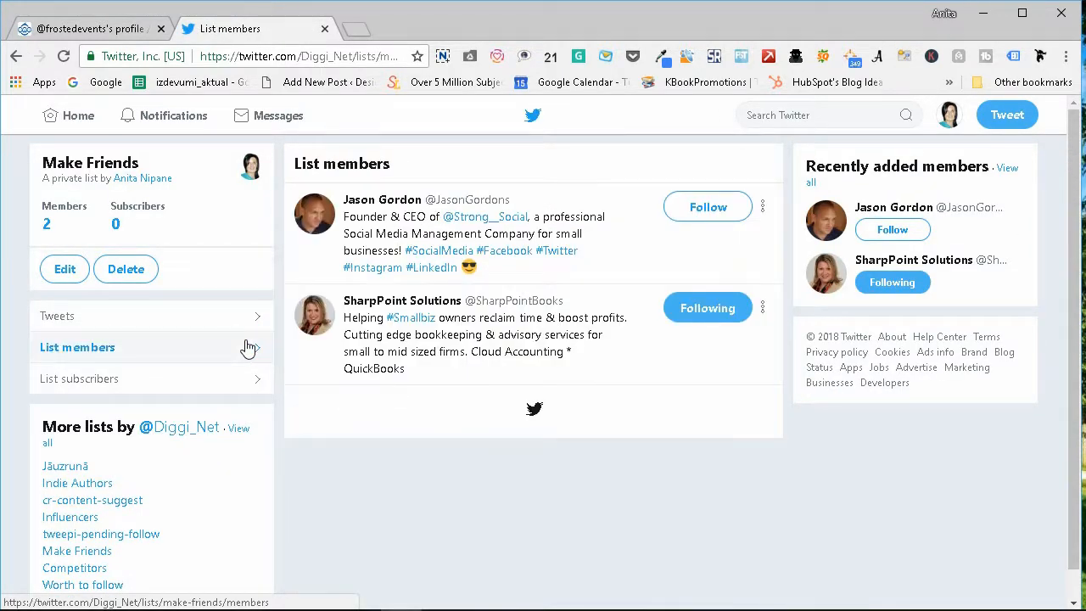
click(403, 300)
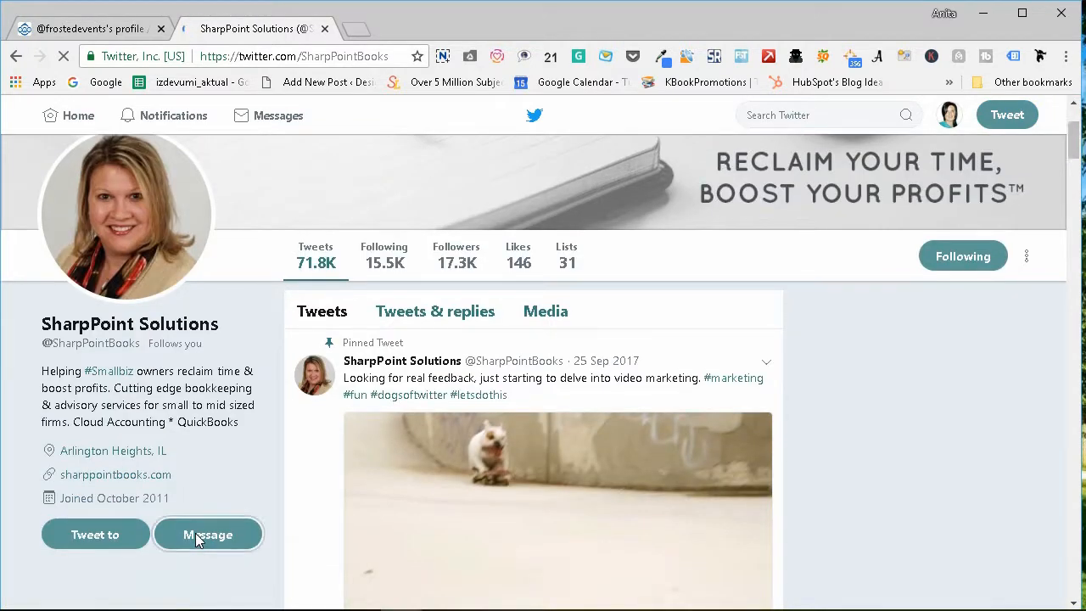
Send SharpPoint Solutions a direct message saying 'Hi!'
click(207, 533)
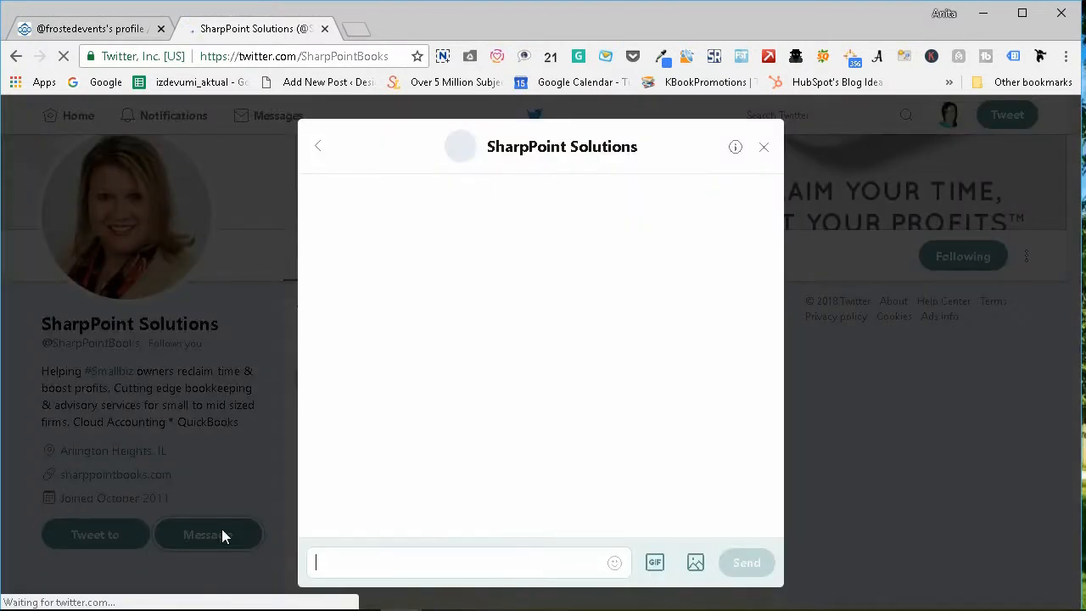
text(Hi!)
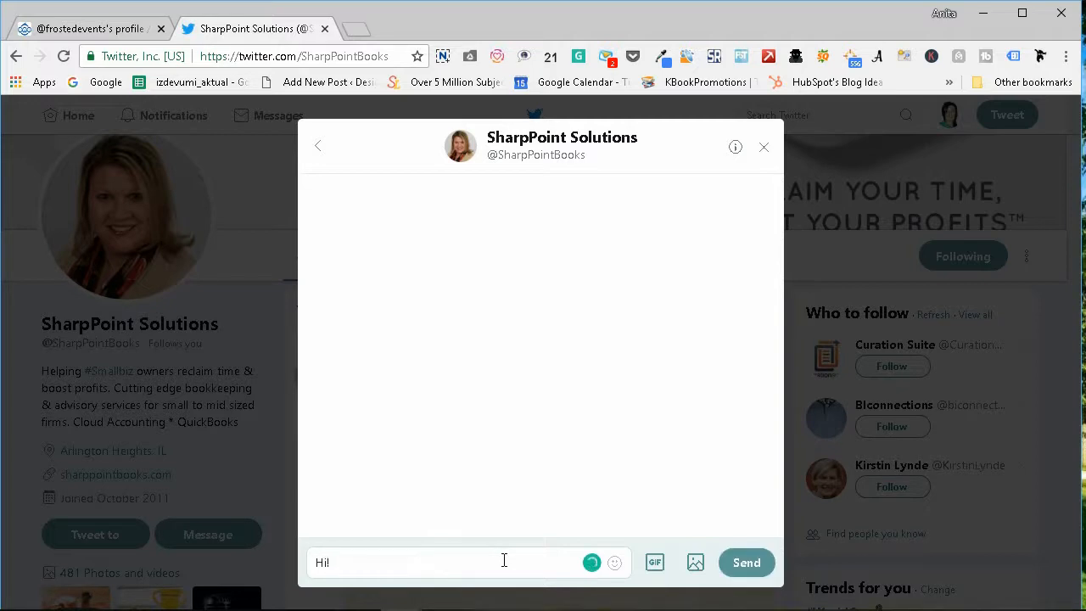
click(764, 146)
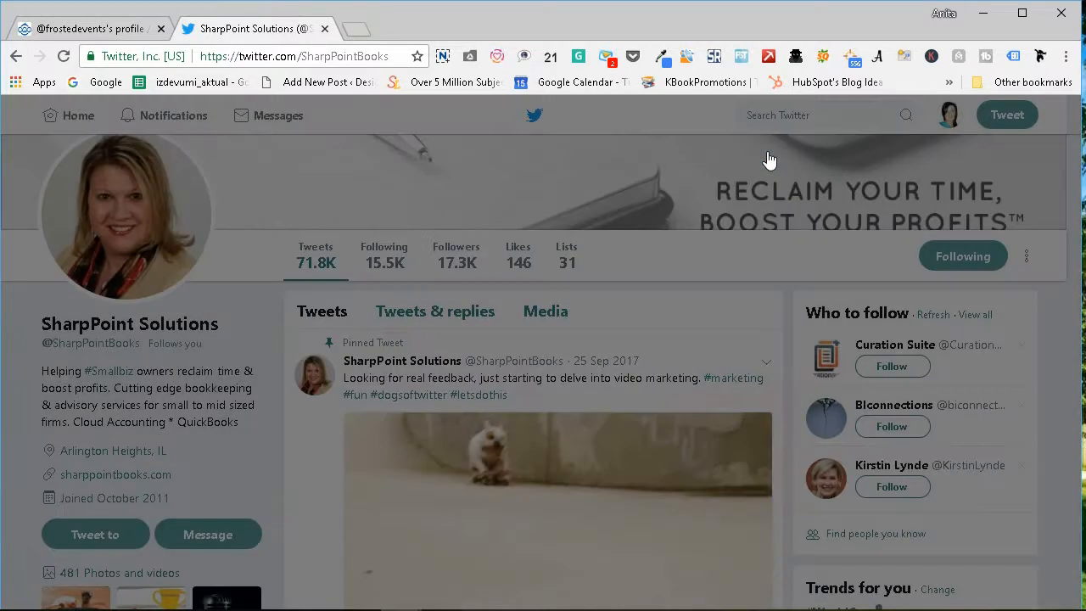